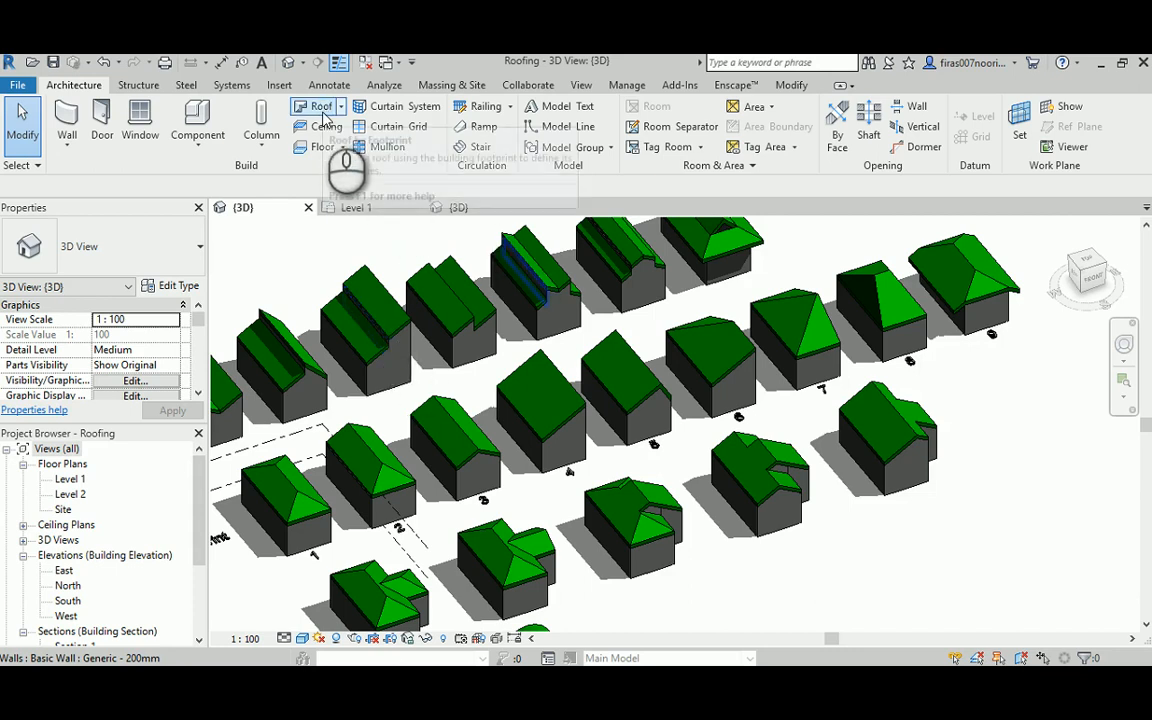
mouse_move(897, 336)
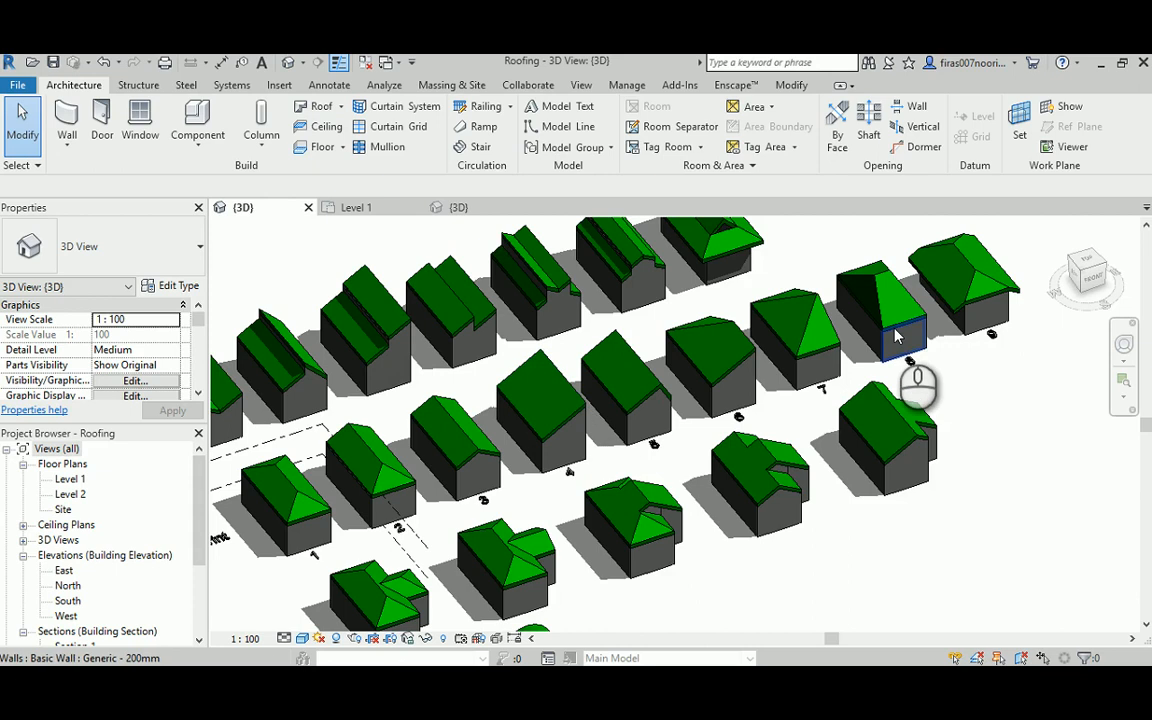
Step: Browse the Roofing examples and look closely at example 1's hip roof
click(362, 470)
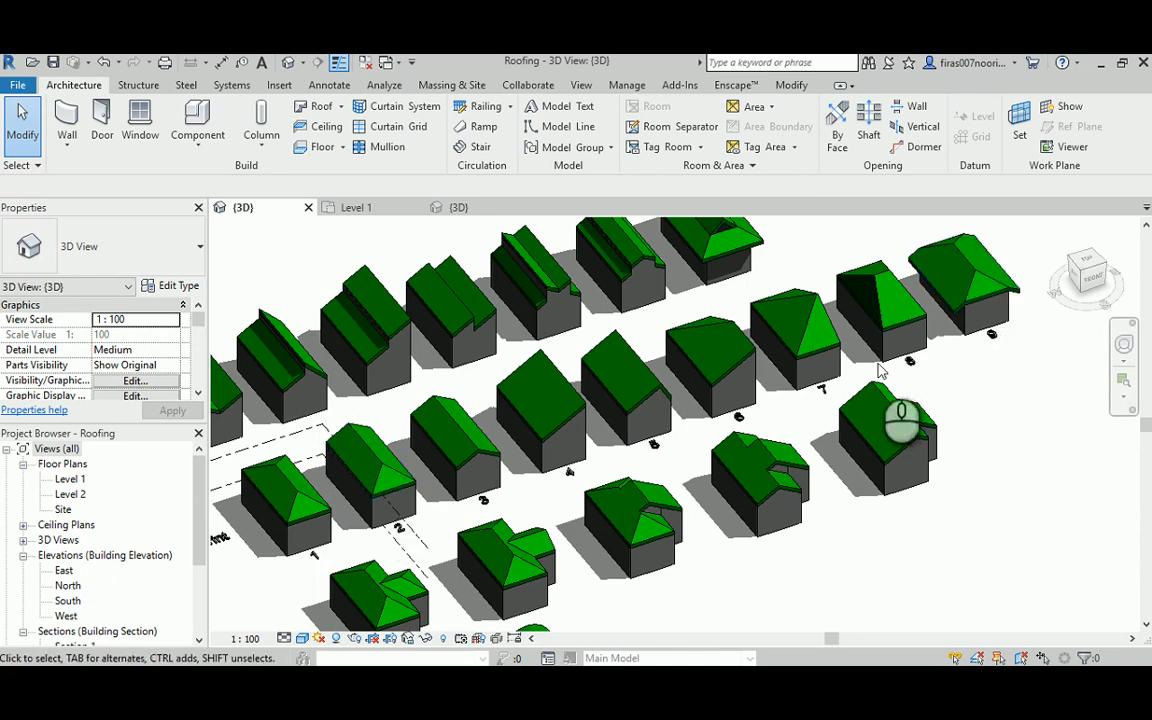
click(295, 510)
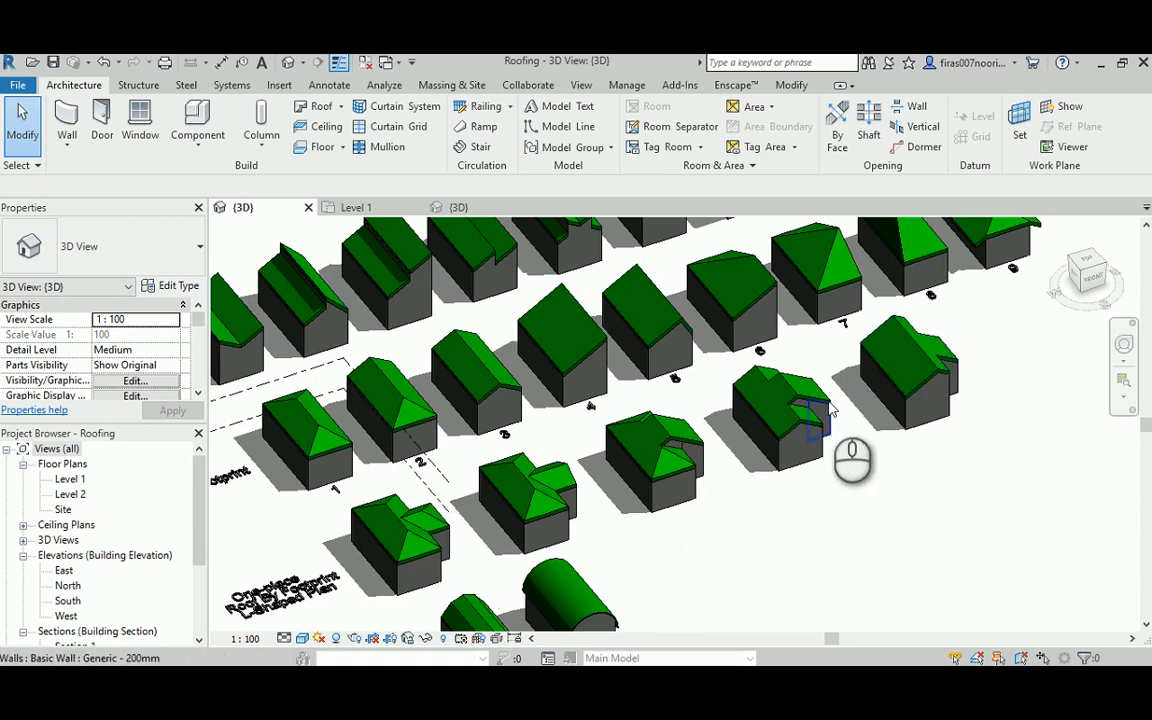
drag(853, 461, 557, 615)
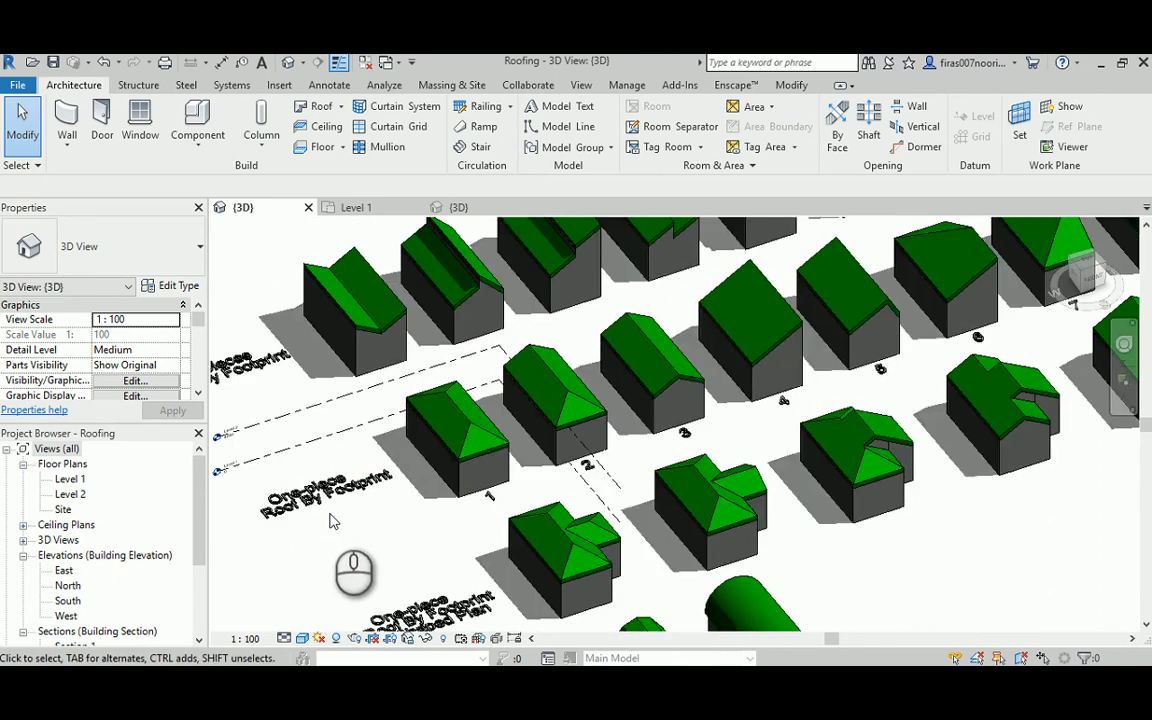
drag(354, 573, 527, 497)
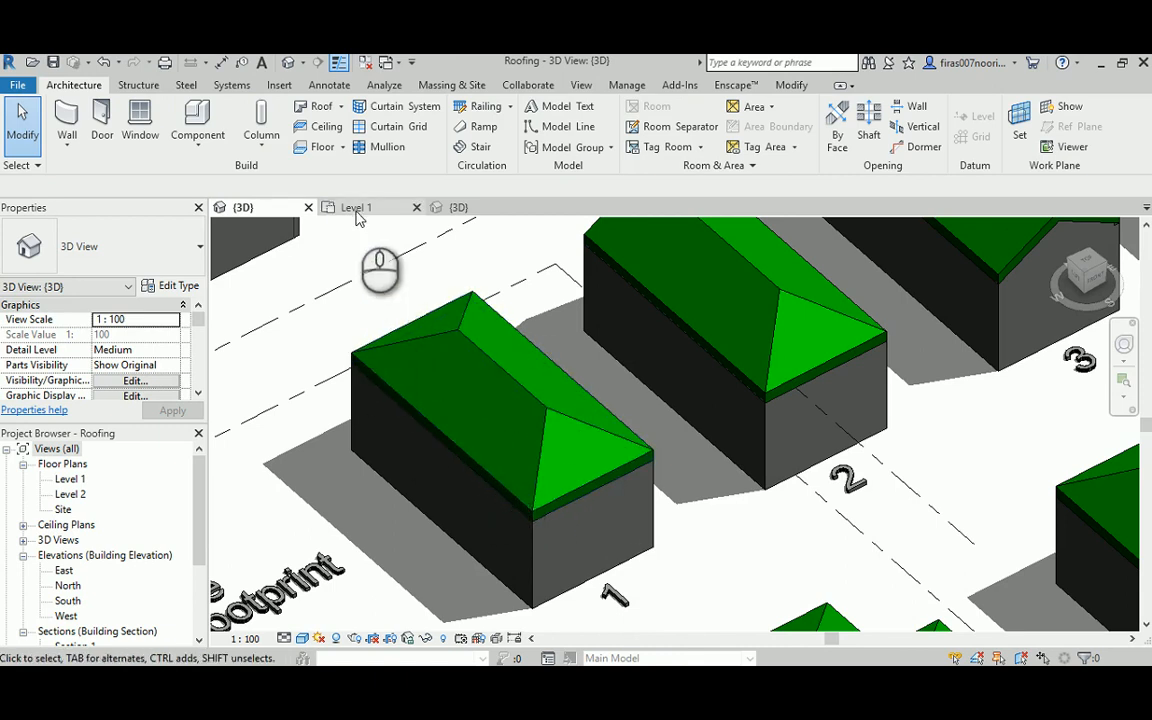
Step: Create a Roof by Footprint over Project1's Level 1 walls, moved to Level 2
click(356, 207)
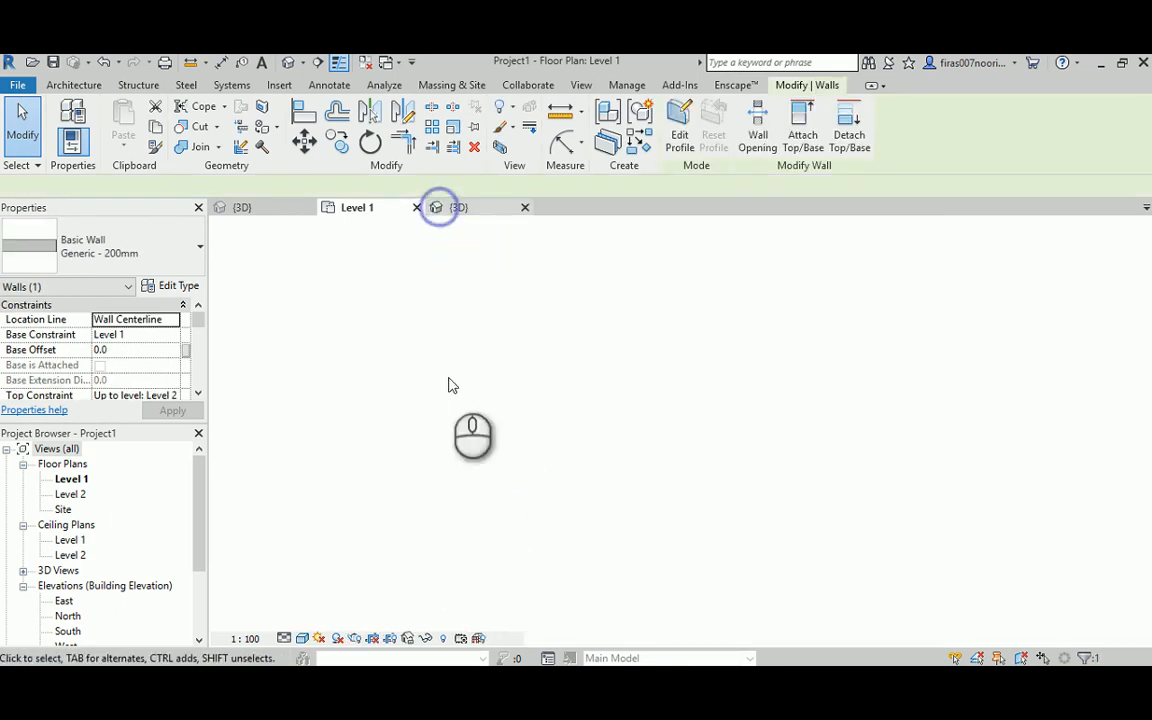
click(438, 207)
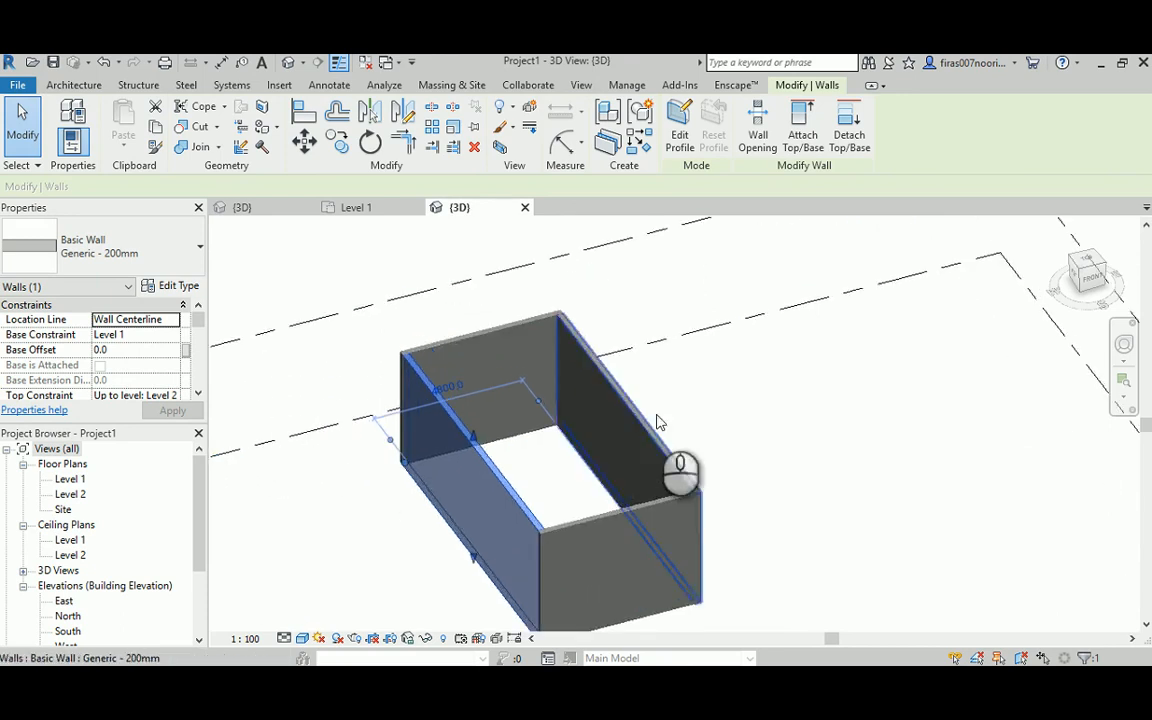
click(355, 207)
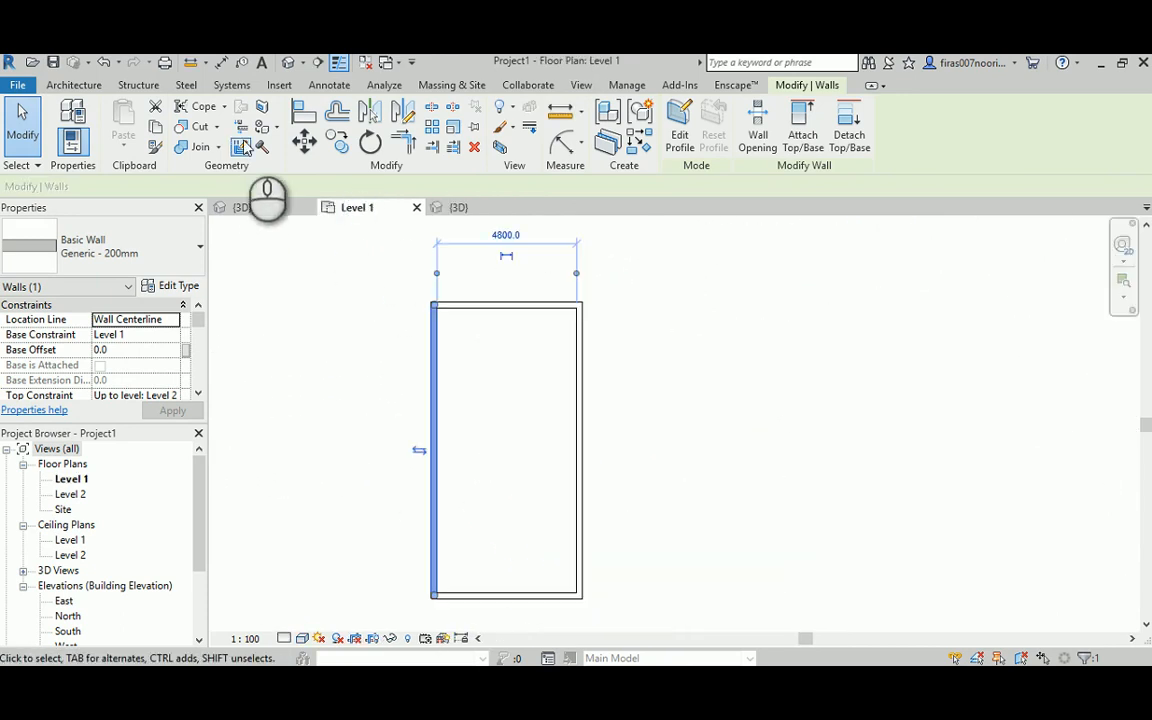
click(74, 84)
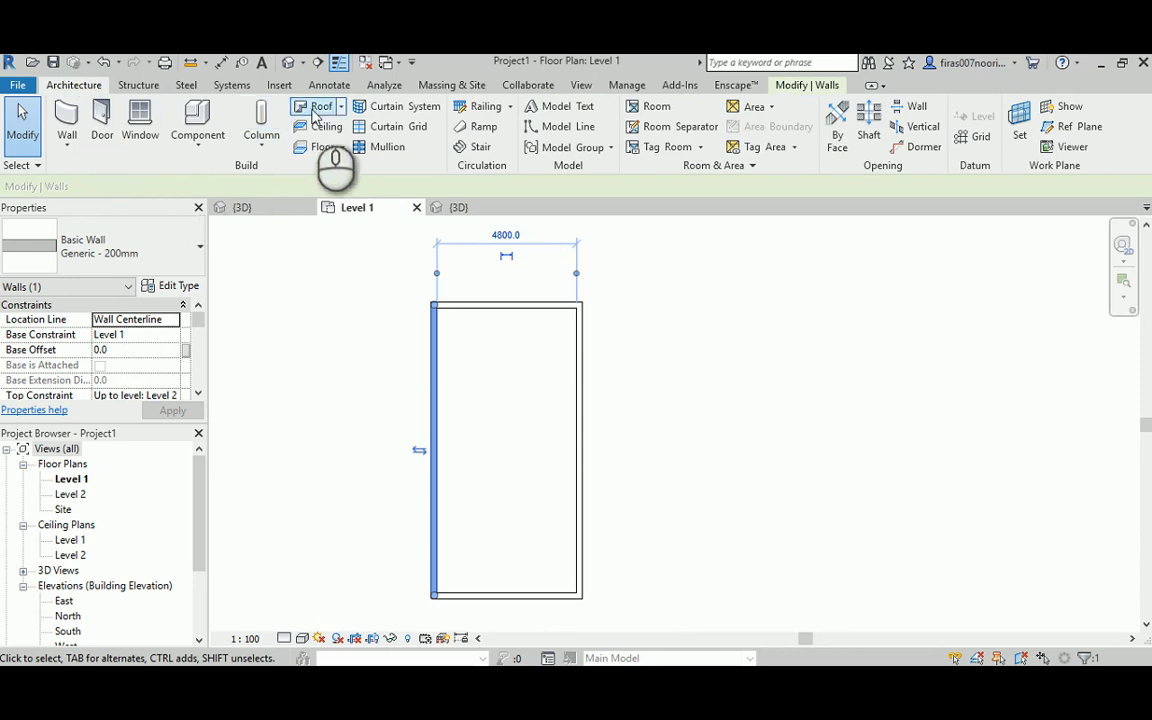
click(313, 106)
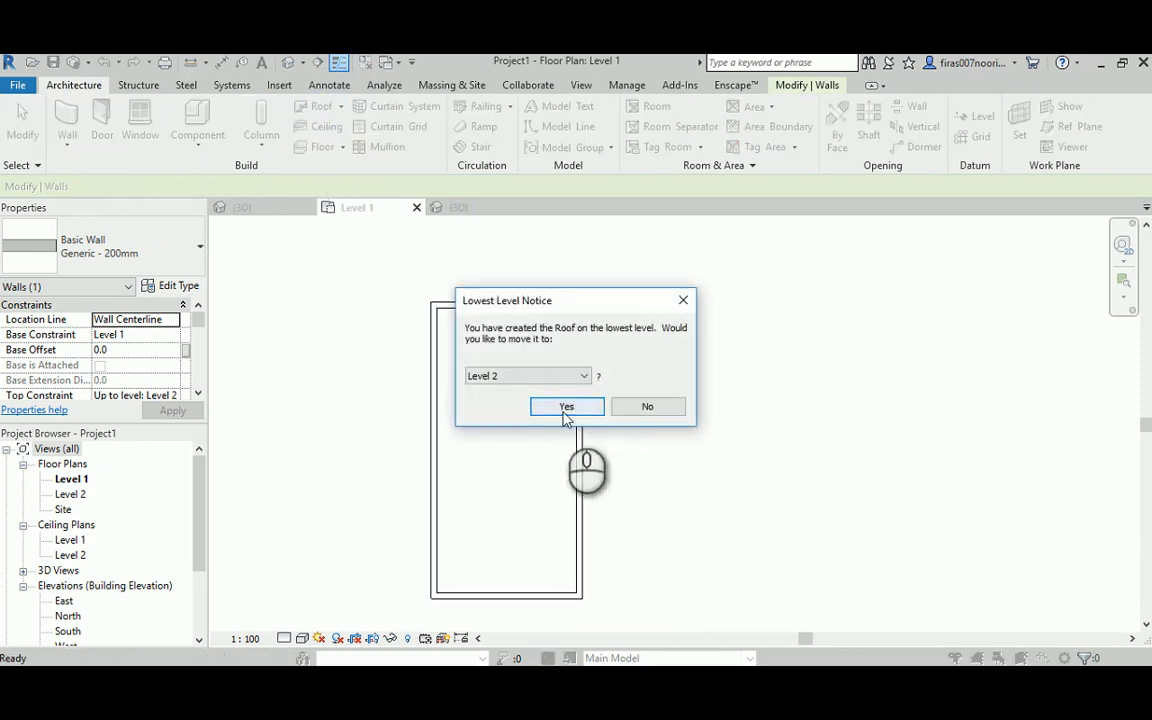
click(566, 406)
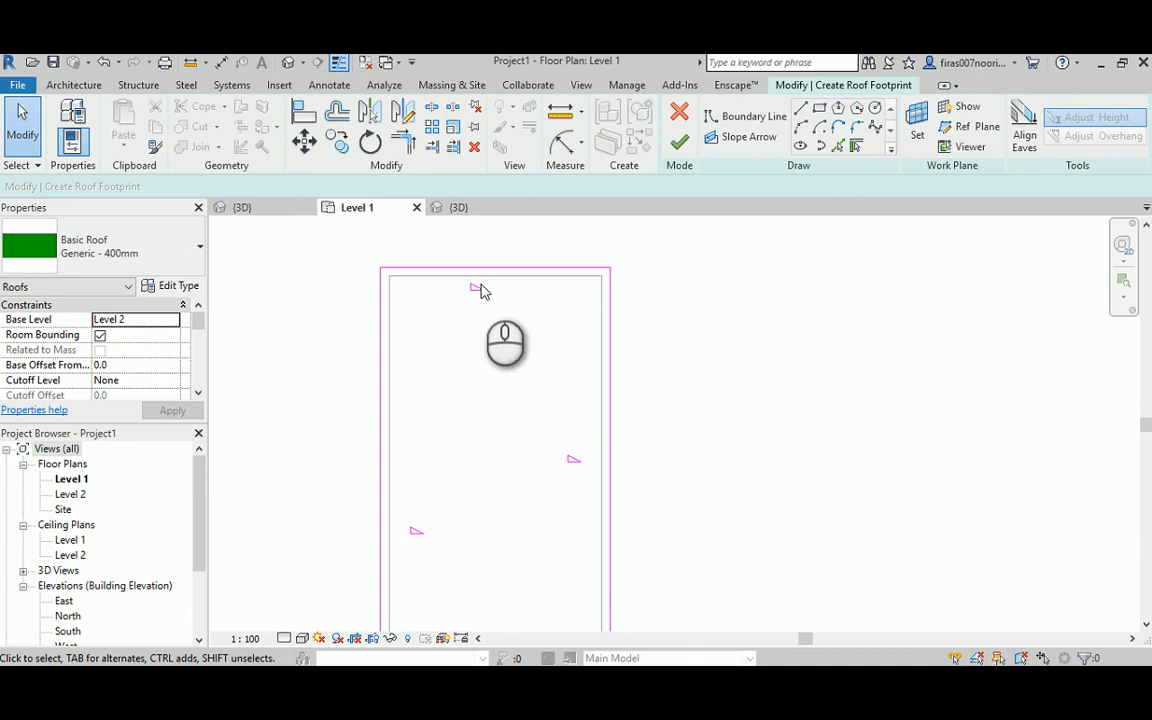
click(495, 270)
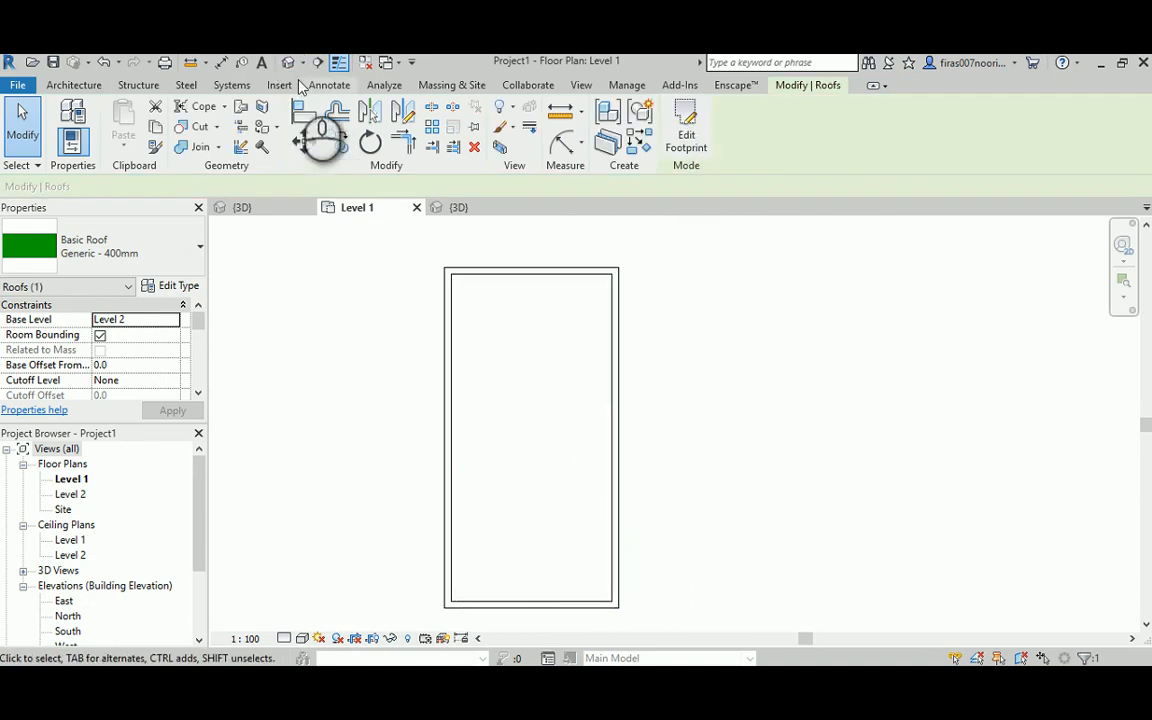
Step: View Project1's new hip roof in 3D, then select the gabled Roofing example
click(458, 207)
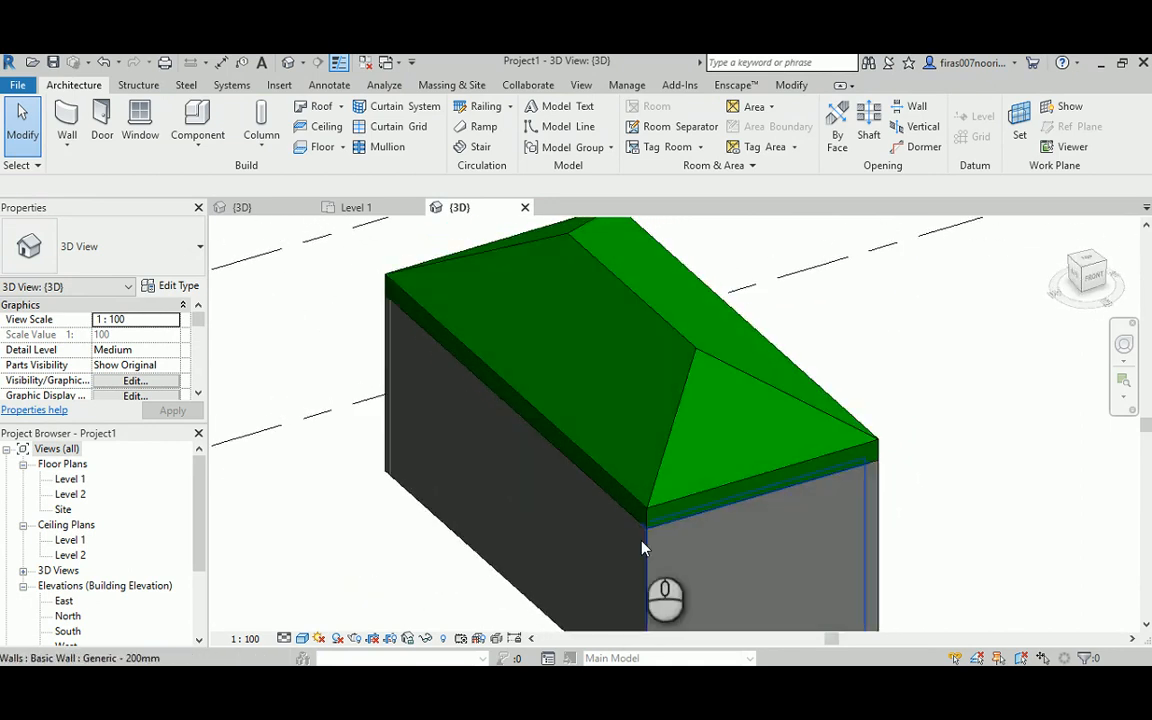
click(645, 540)
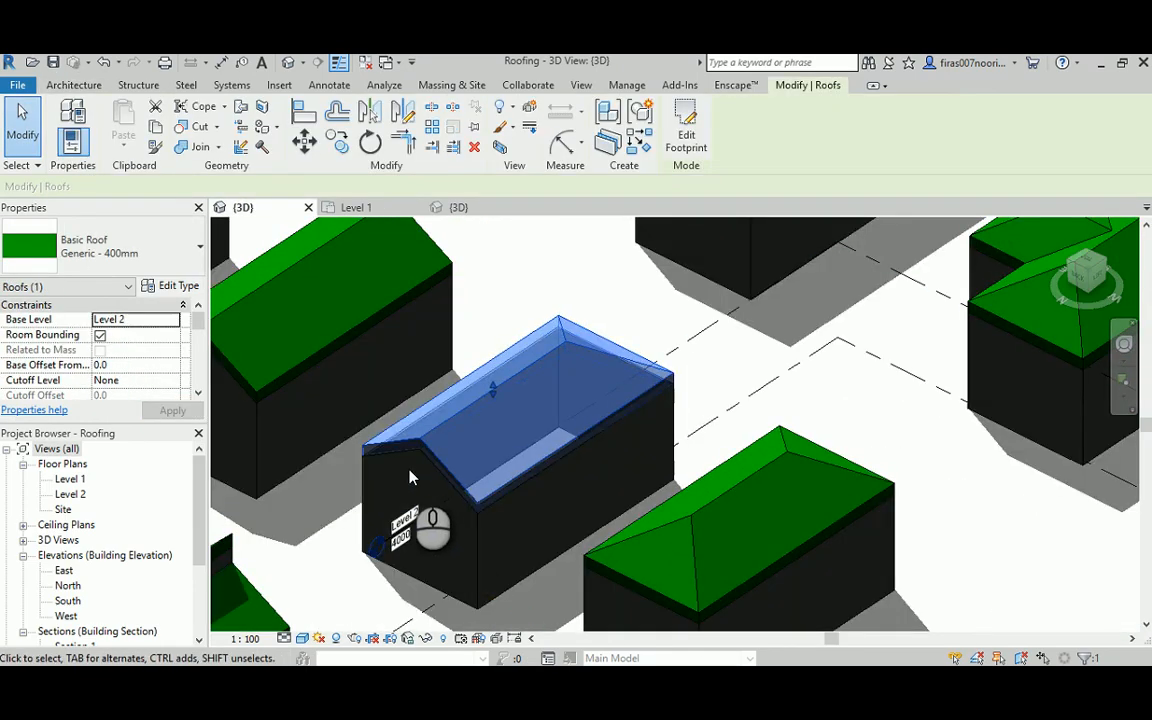
mouse_move(615, 362)
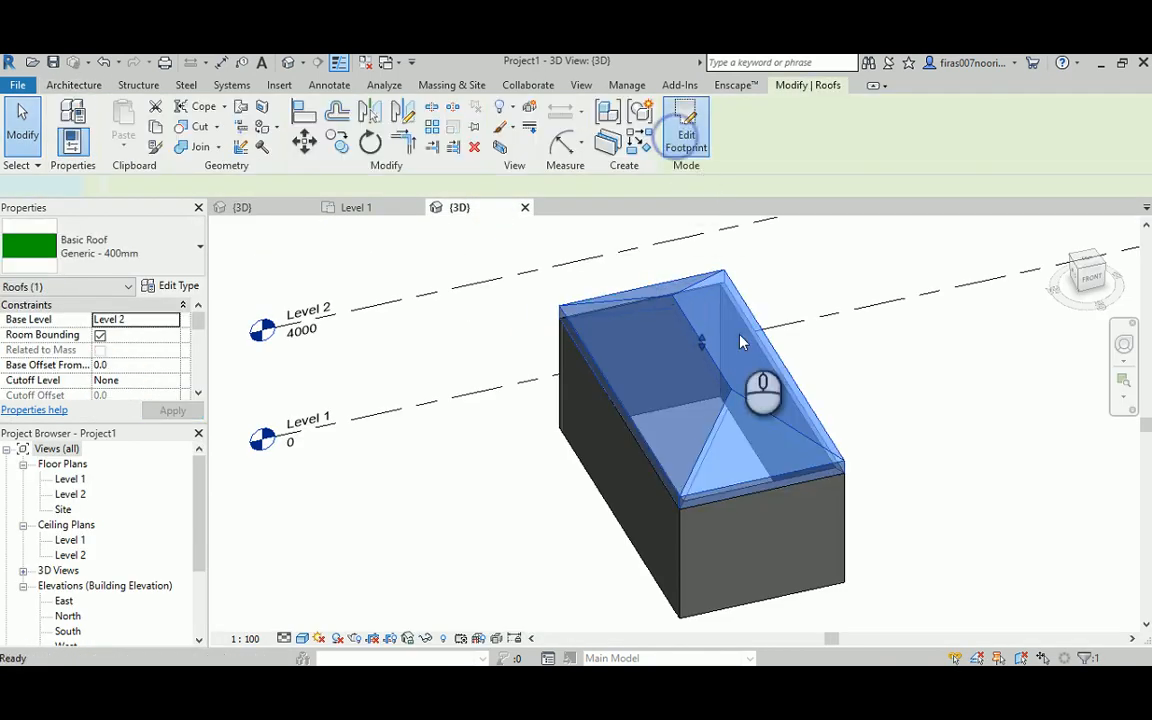
Step: Edit the roof footprint for gable ends and attach an end wall's top to the roof
click(684, 120)
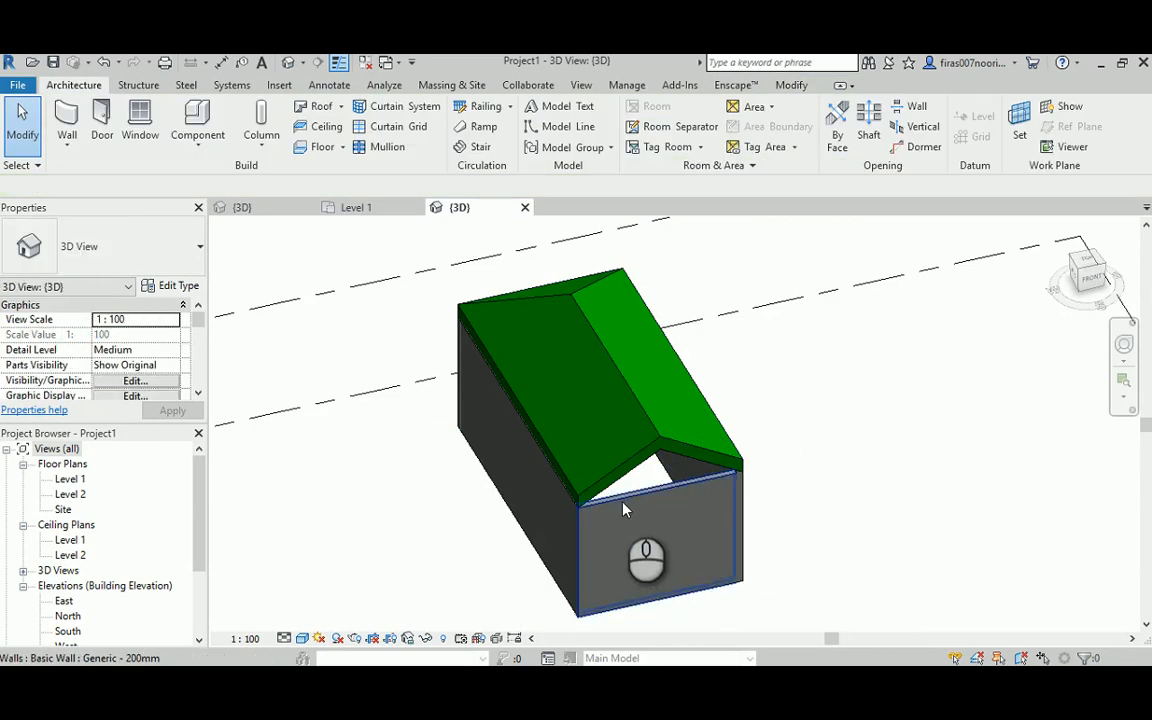
click(650, 555)
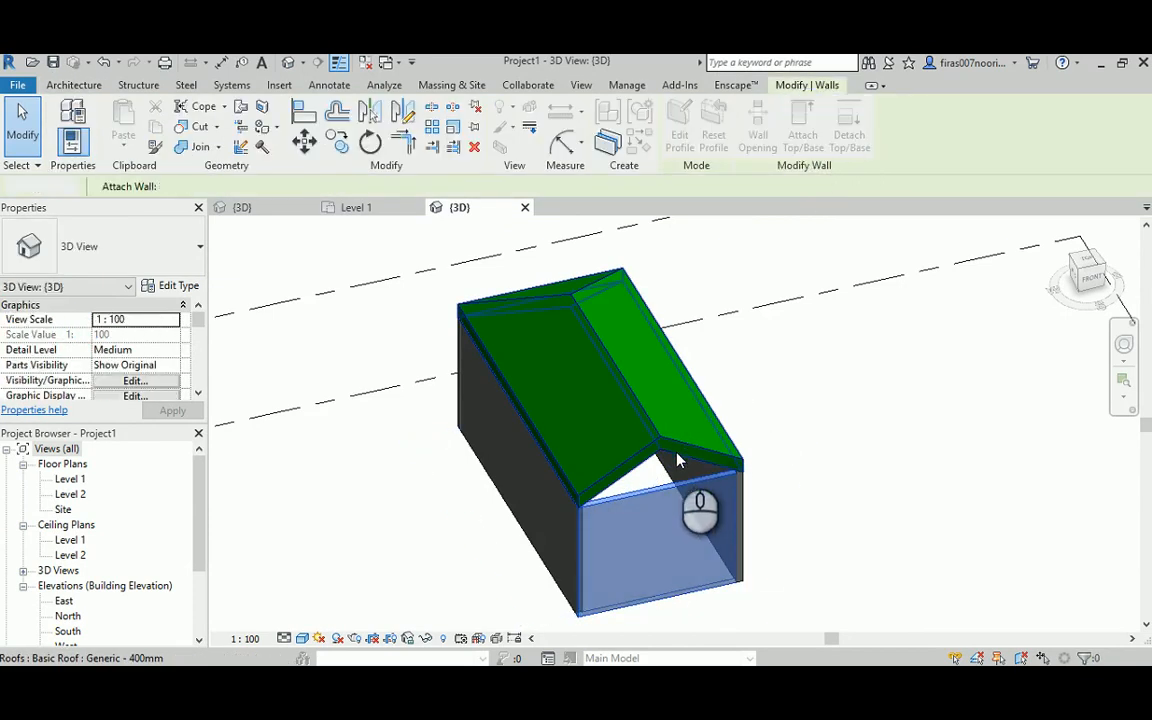
click(91, 84)
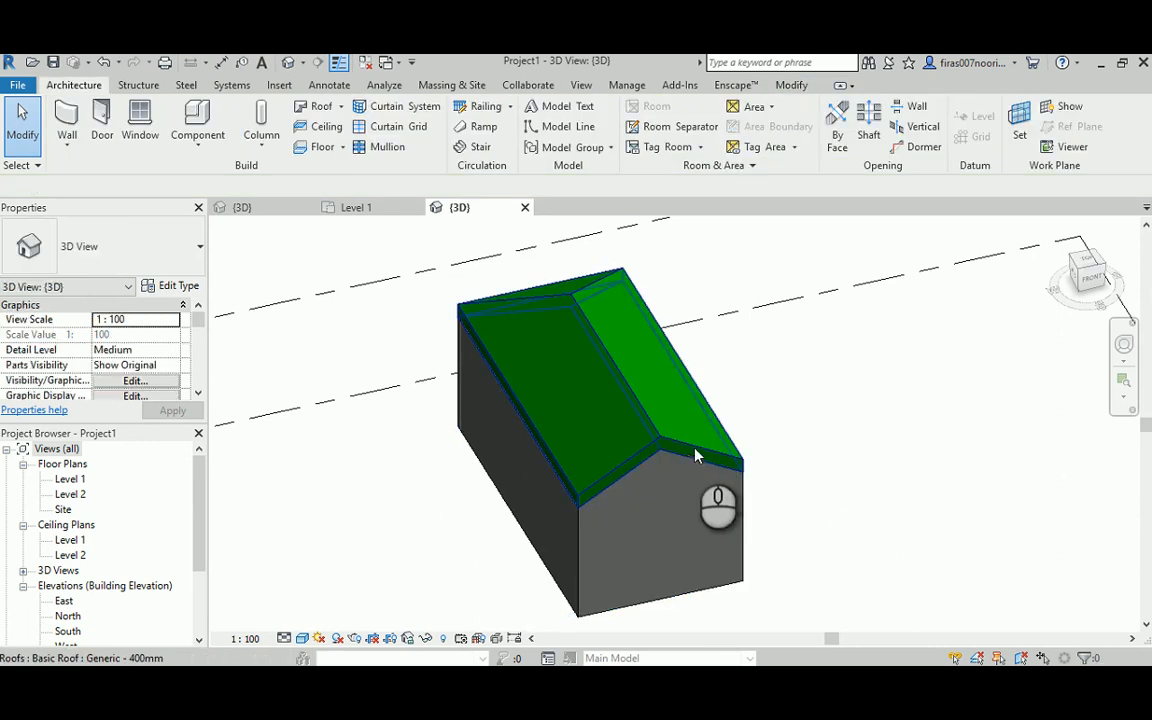
mouse_move(705, 467)
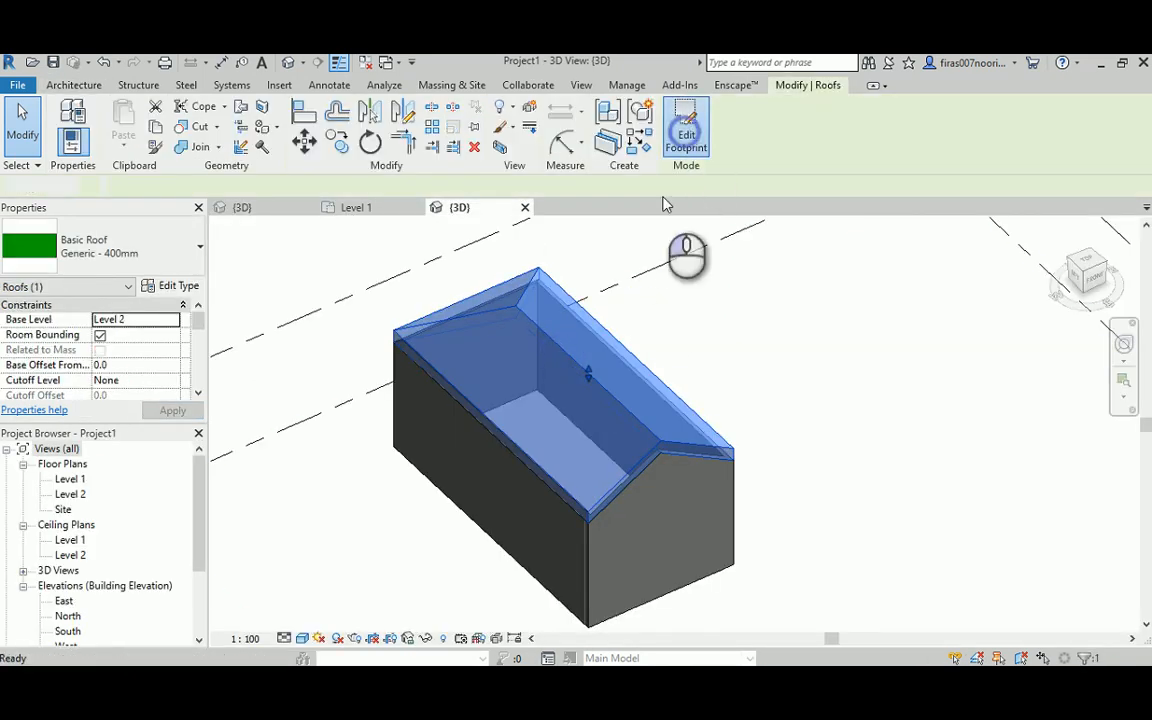
click(685, 125)
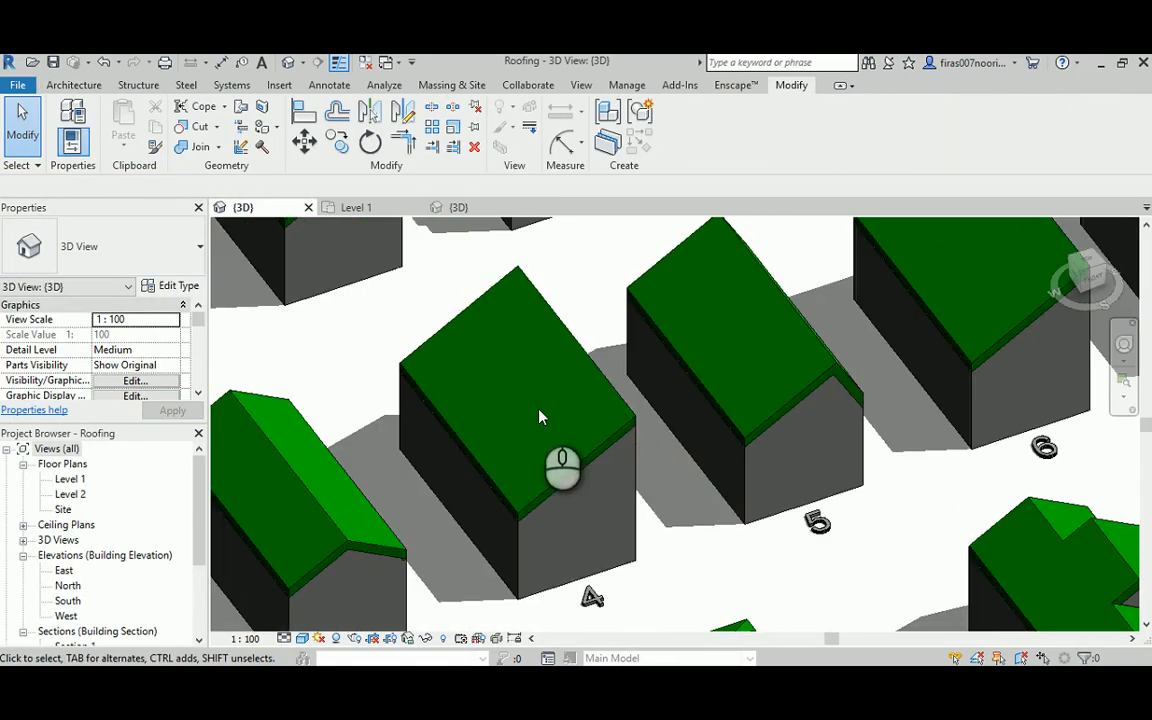
click(540, 417)
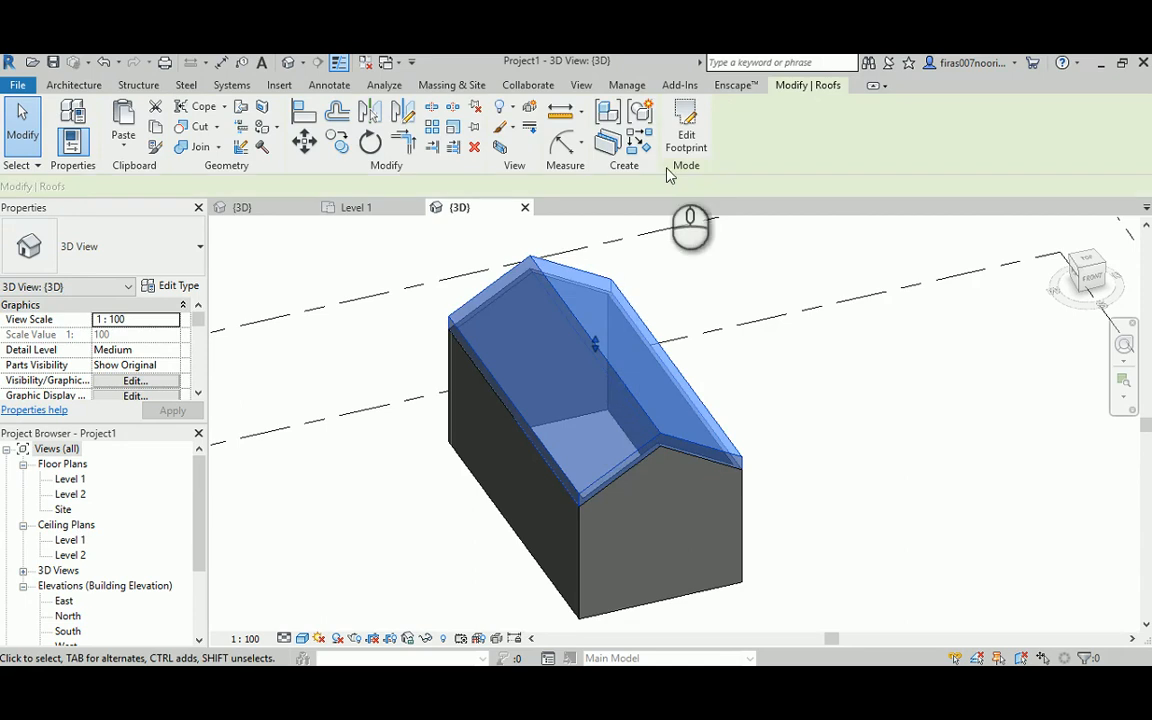
Step: Edit the roof footprint so only one boundary edge defines slope
click(686, 125)
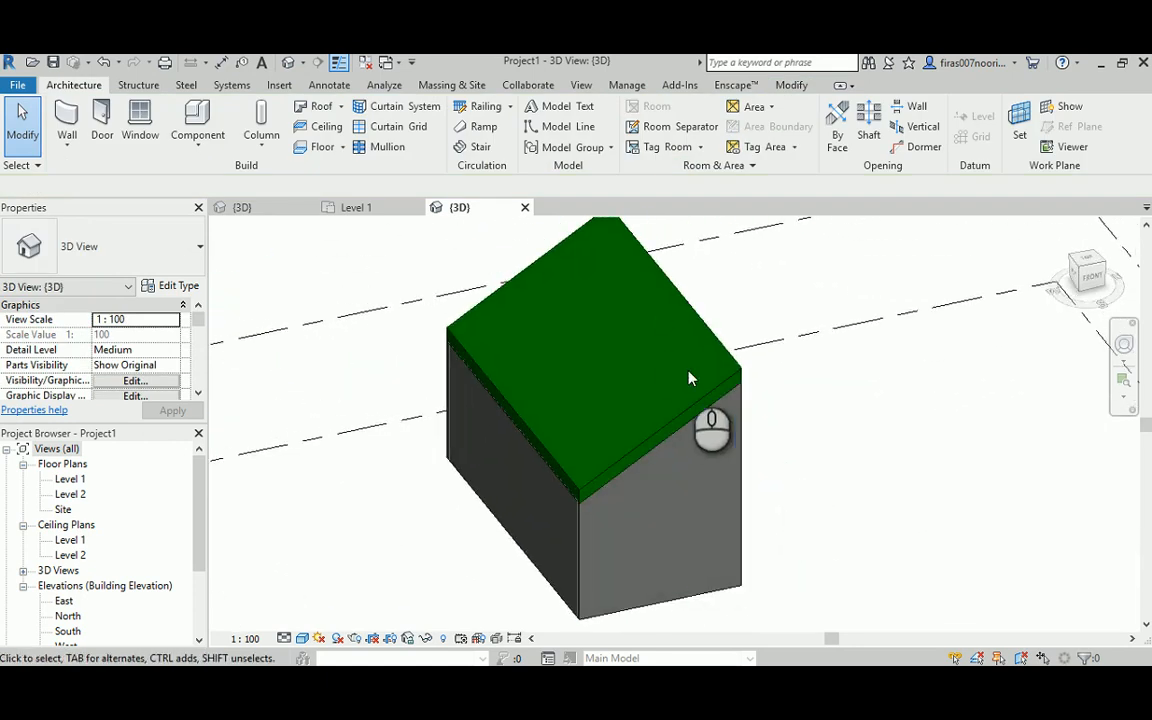
mouse_move(592, 285)
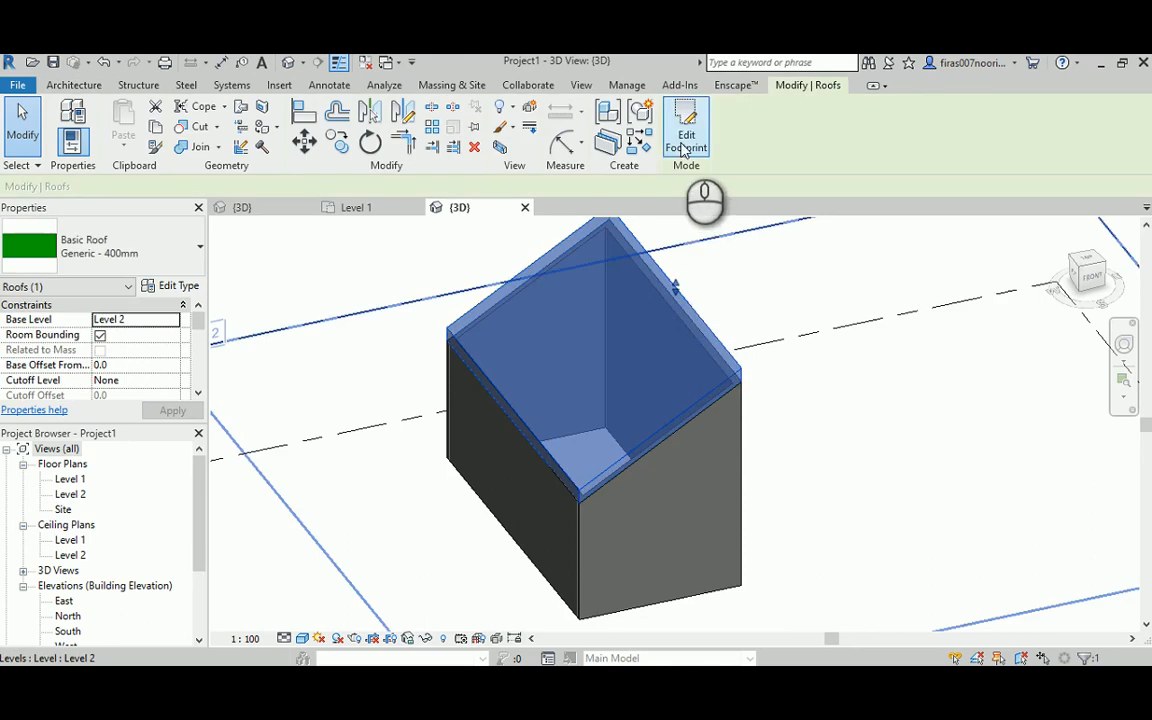
Step: Make the long right boundary edge define roof slope and edit its slope value
click(686, 125)
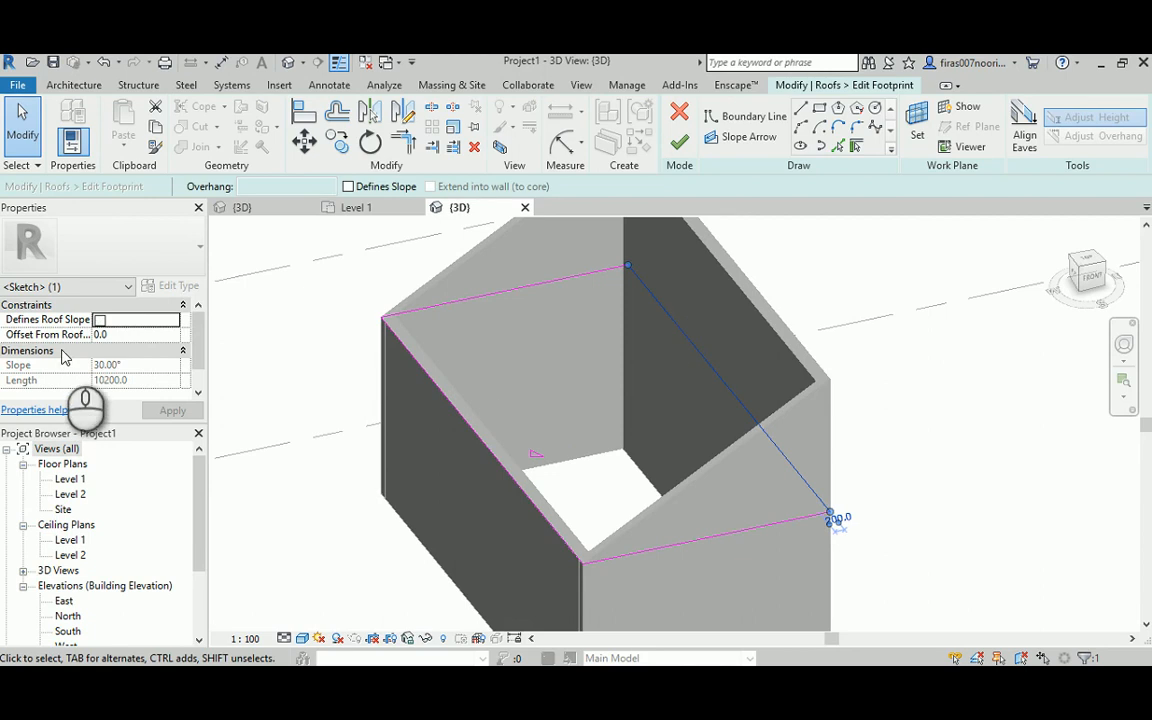
click(100, 319)
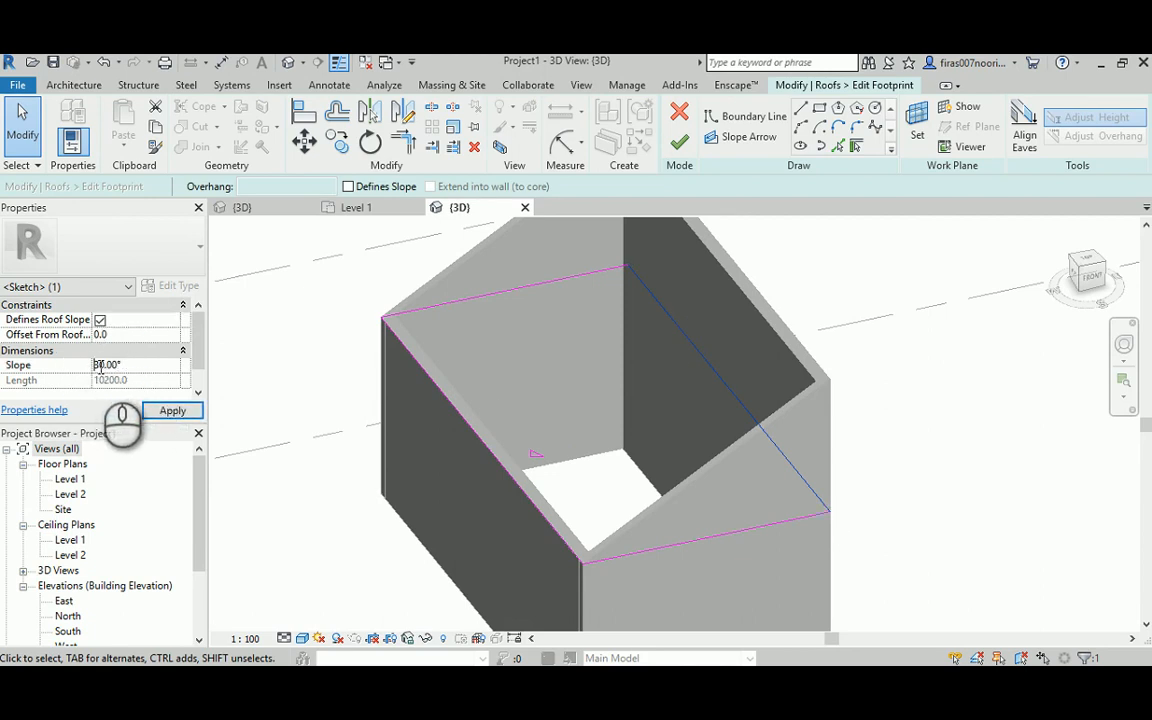
click(172, 410)
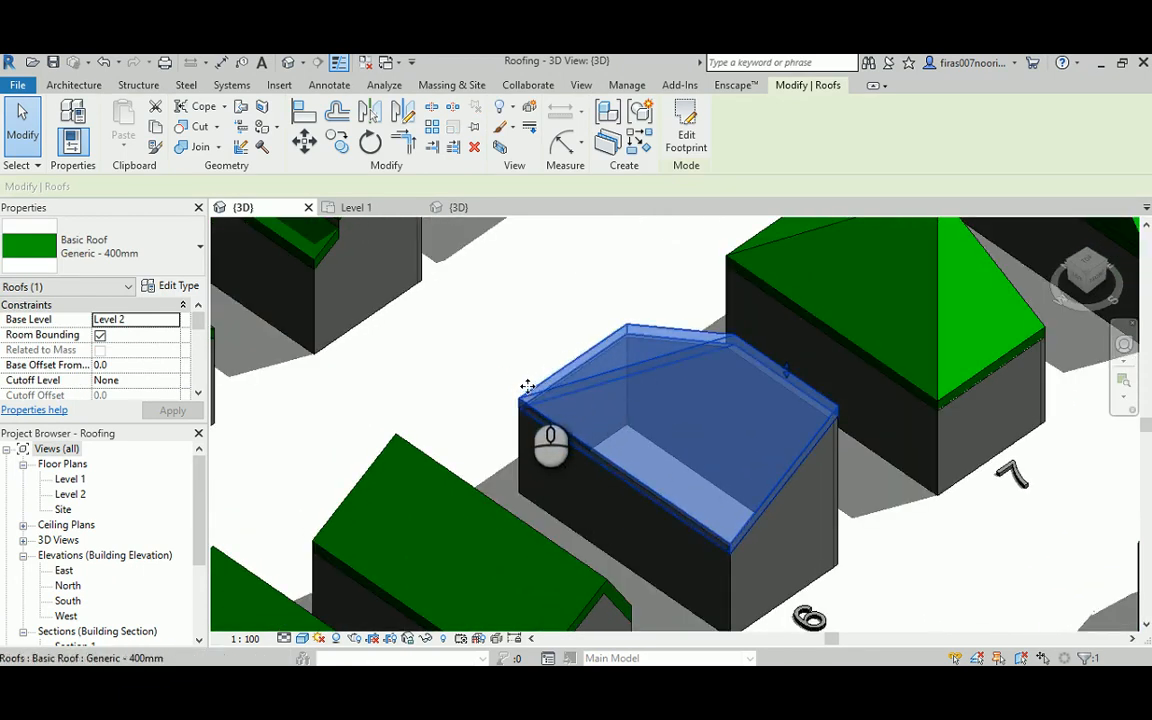
mouse_move(800, 422)
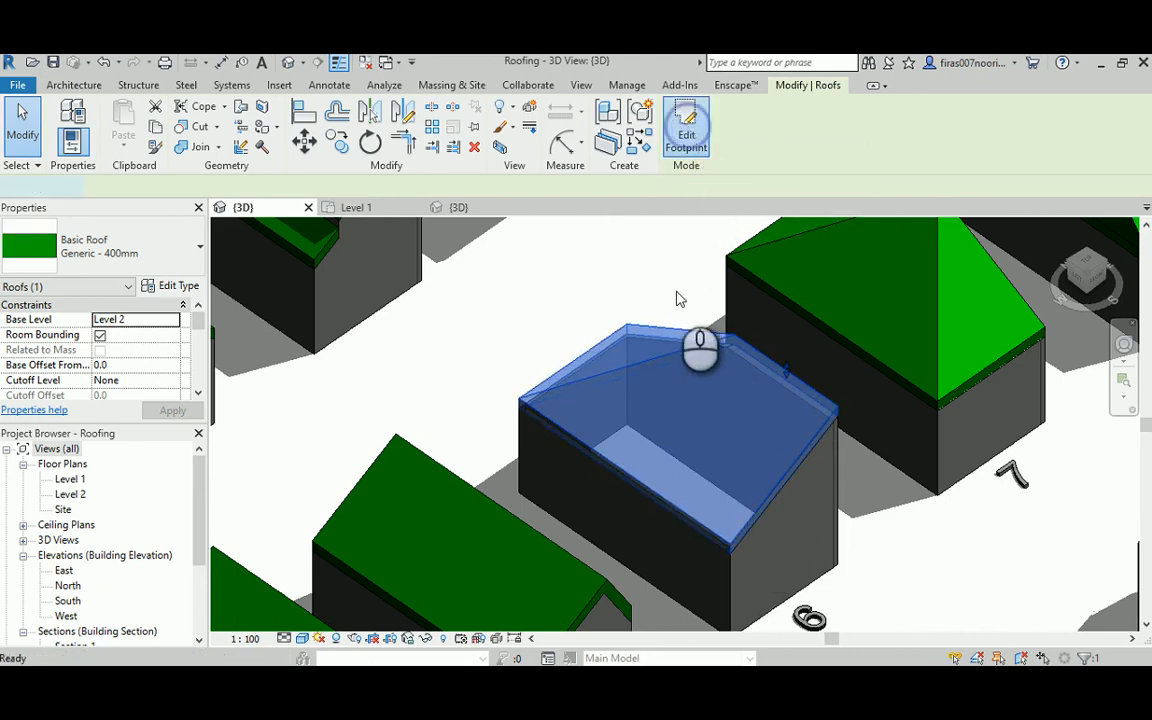
Step: Check the example roof's footprint, then select the room roof's far long edge
click(686, 125)
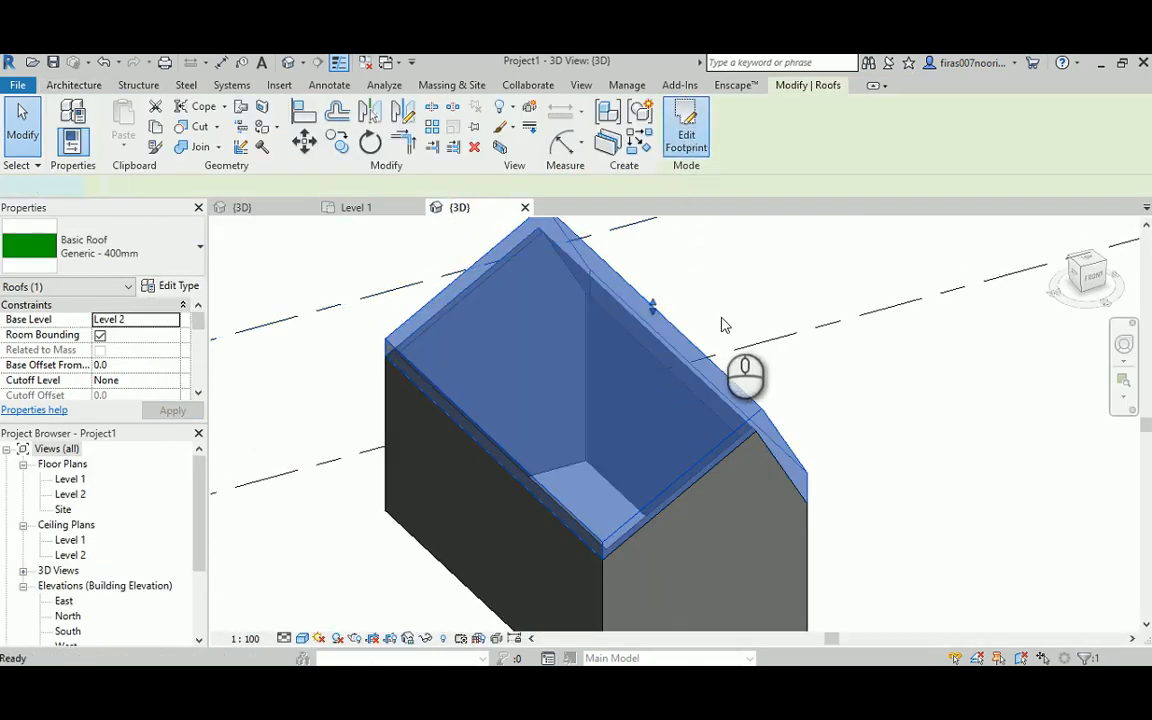
click(686, 125)
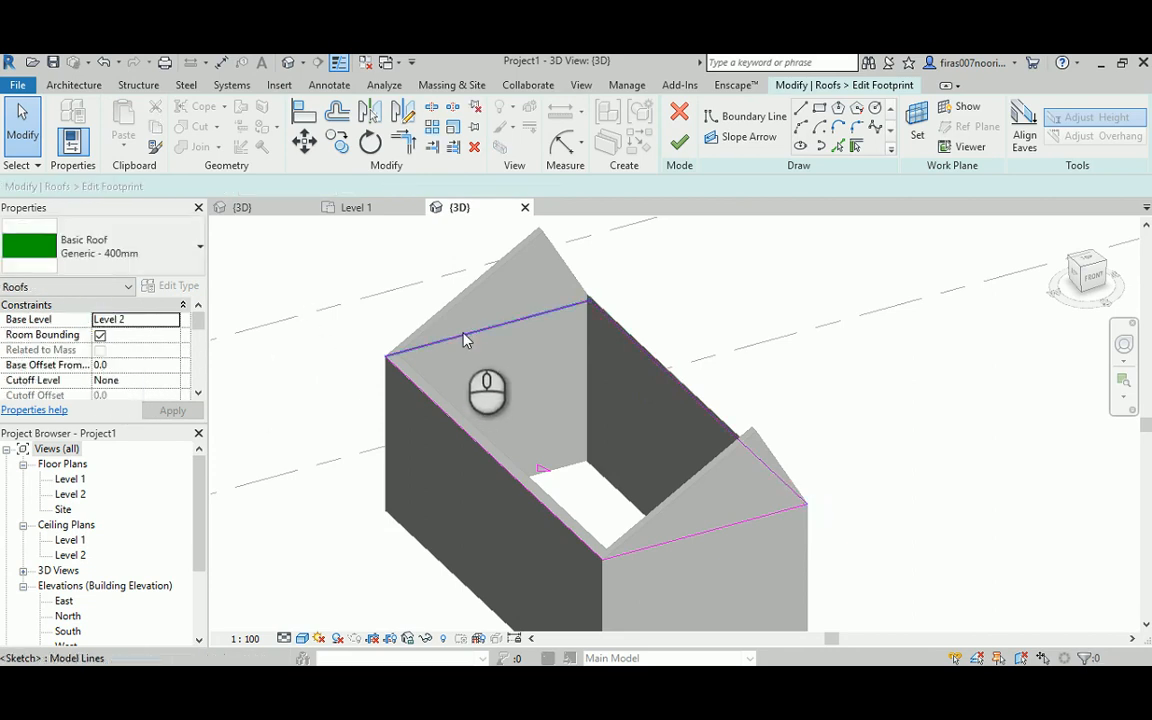
click(466, 340)
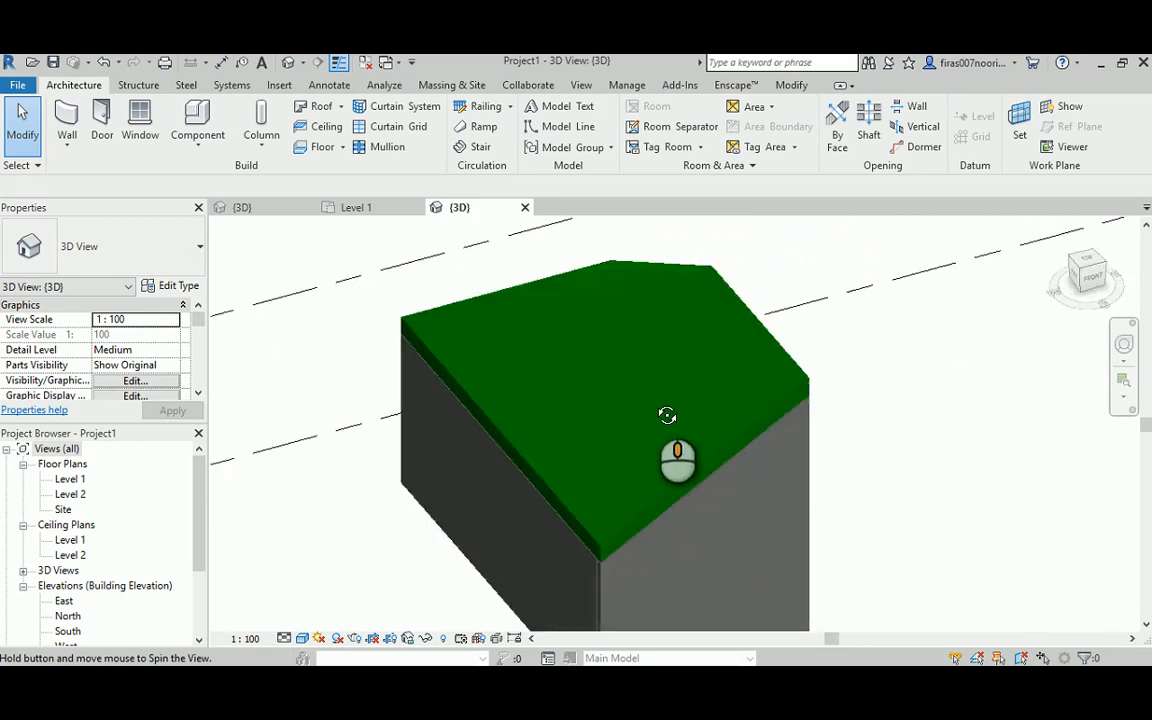
Step: Orbit the room's 3D view to inspect its roof
drag(667, 415, 513, 404)
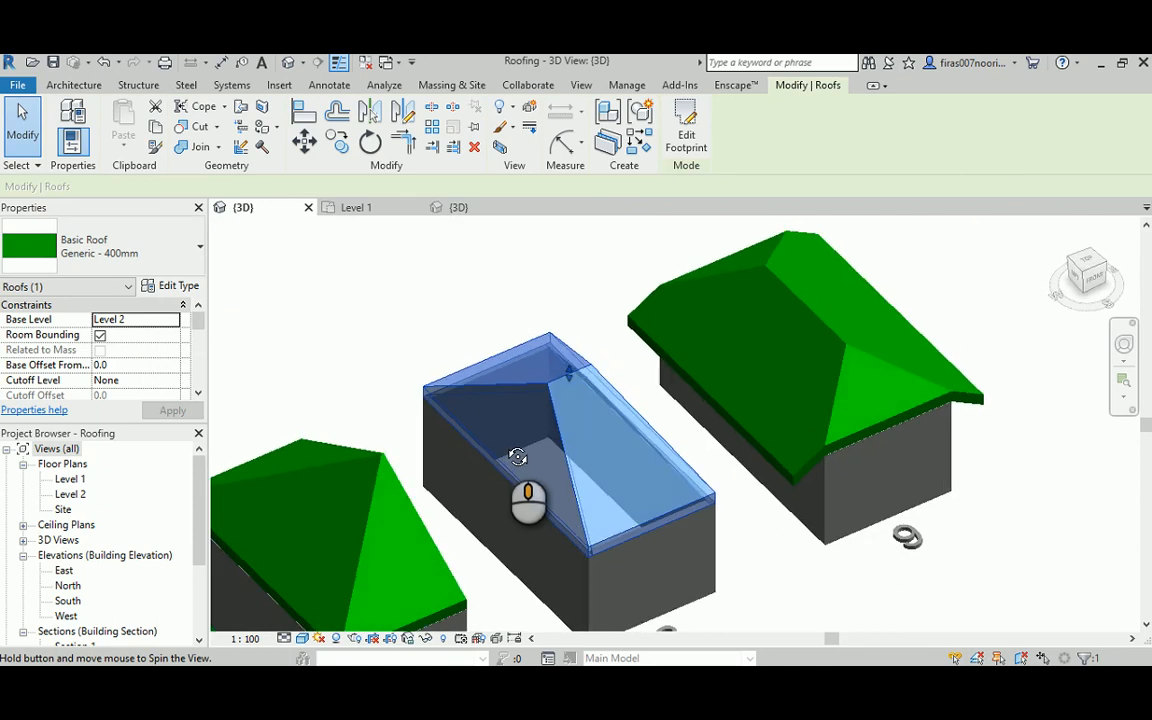
Step: Orbit to the hipped example roof and open its footprint showing 60° edges
drag(518, 458, 525, 461)
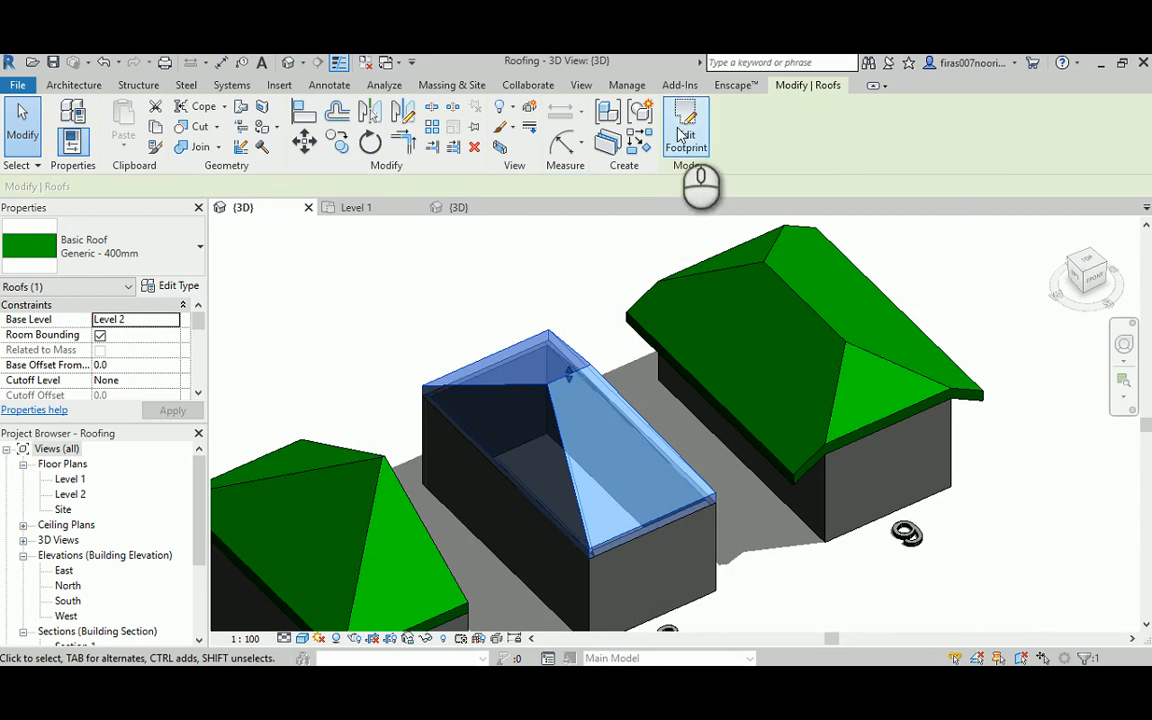
click(686, 125)
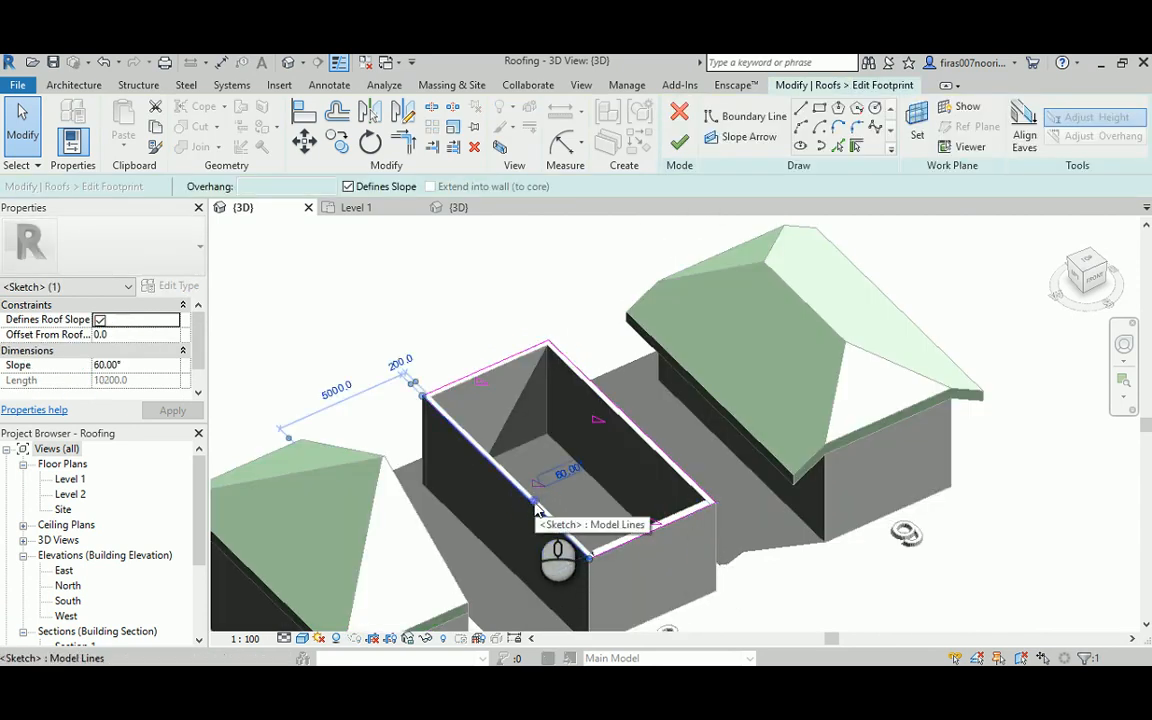
mouse_move(633, 428)
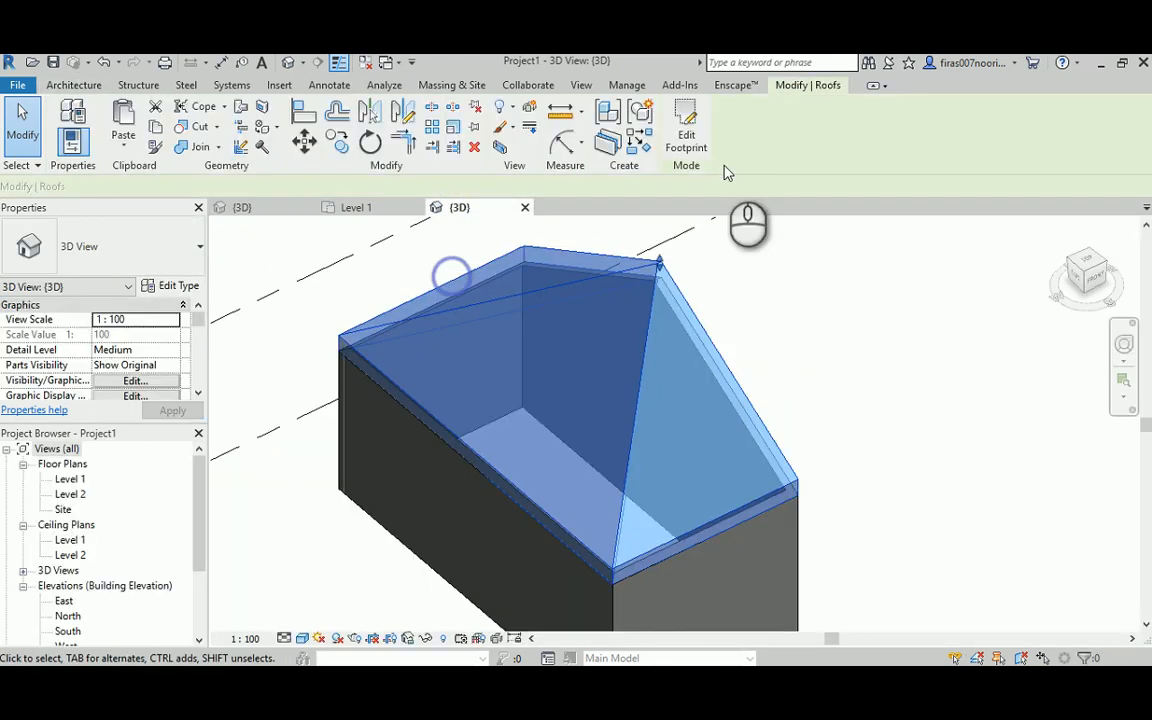
Step: Edit the room roof footprint and set the near long edge to a 30° slope
click(686, 120)
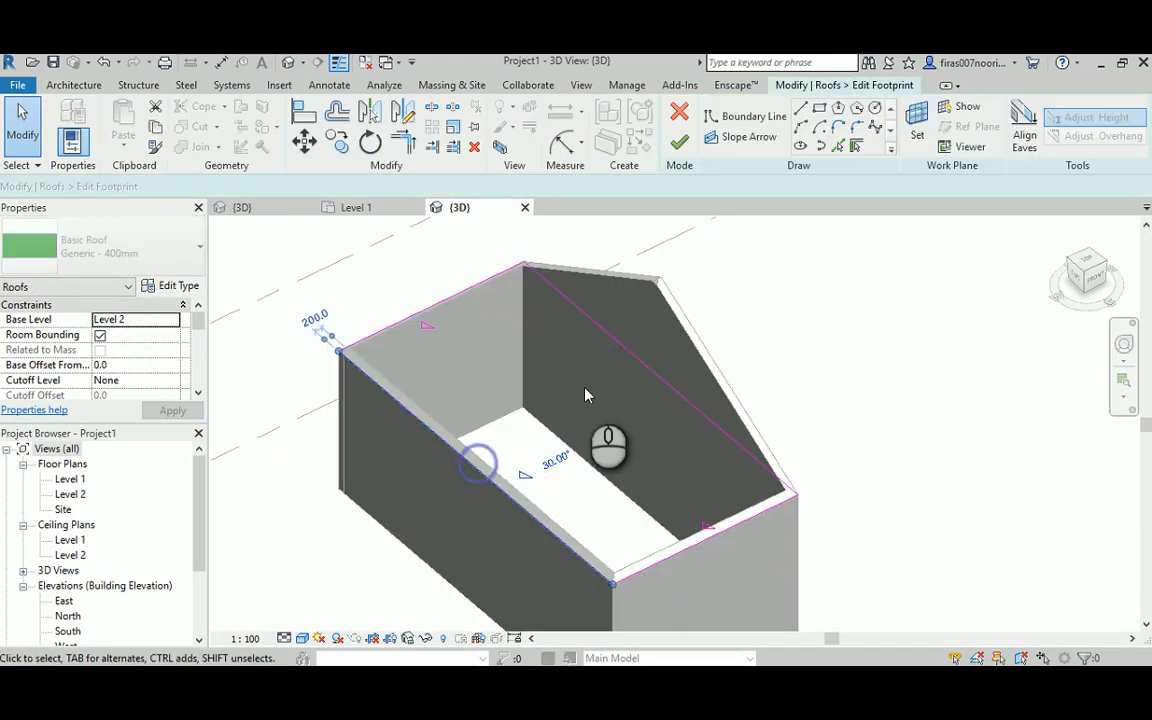
click(635, 362)
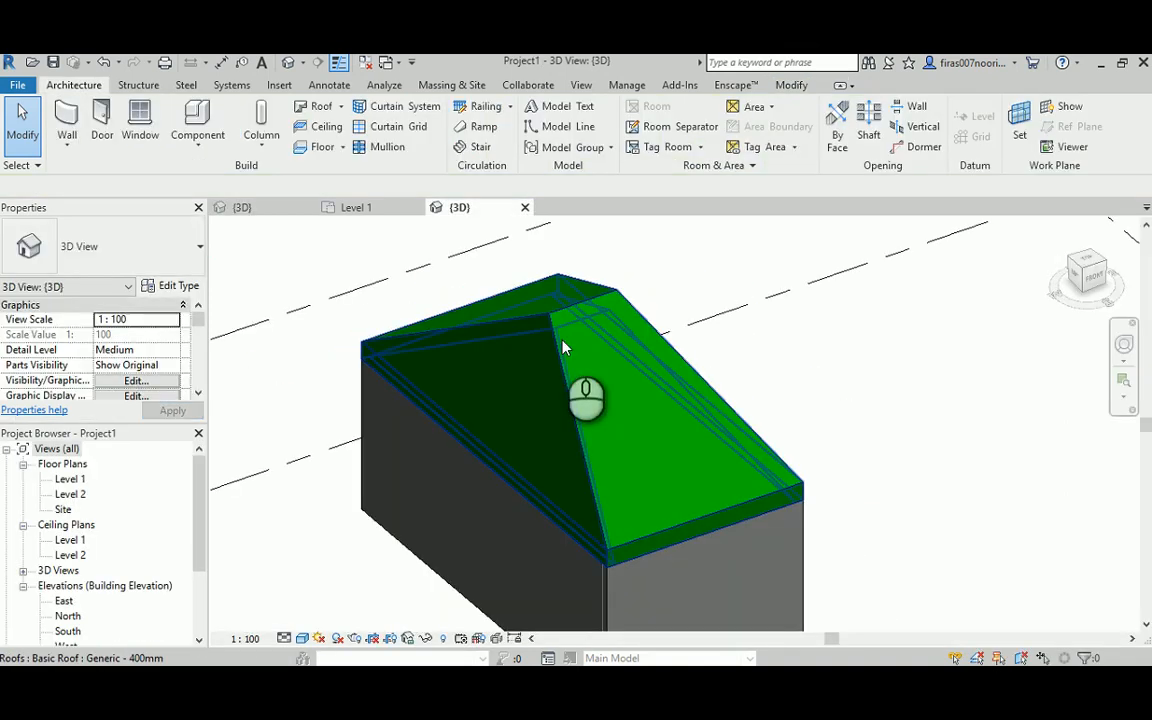
Step: Return to the Roofing examples window
click(585, 390)
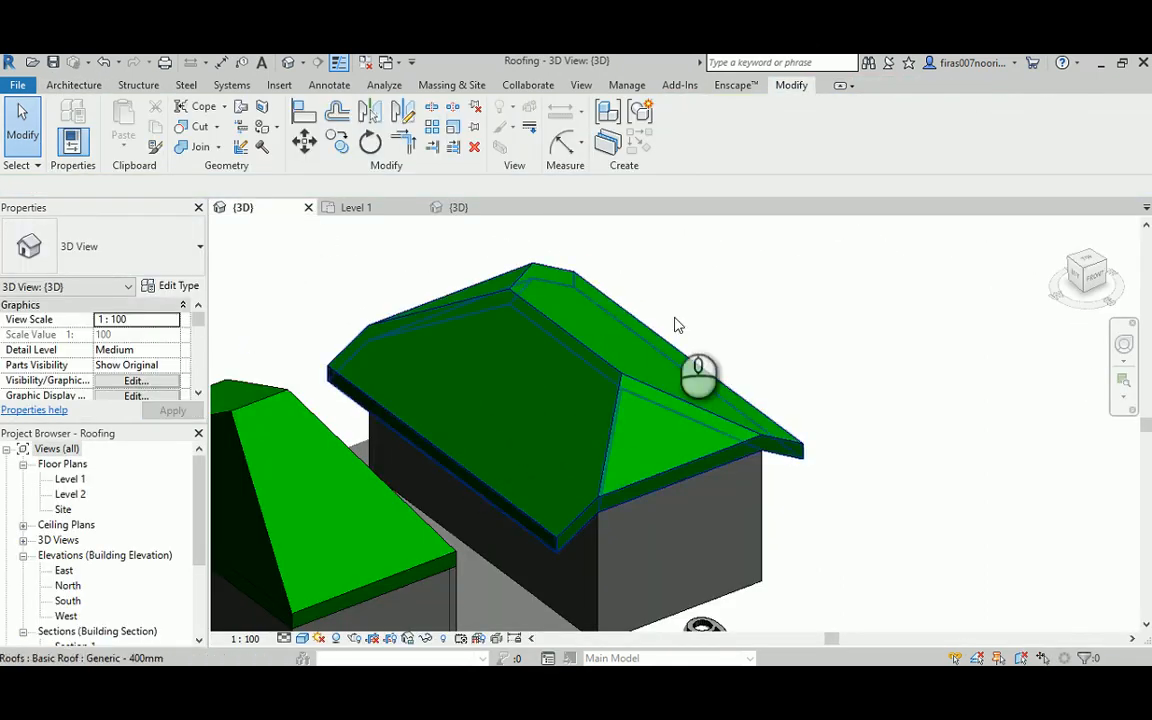
mouse_move(550, 540)
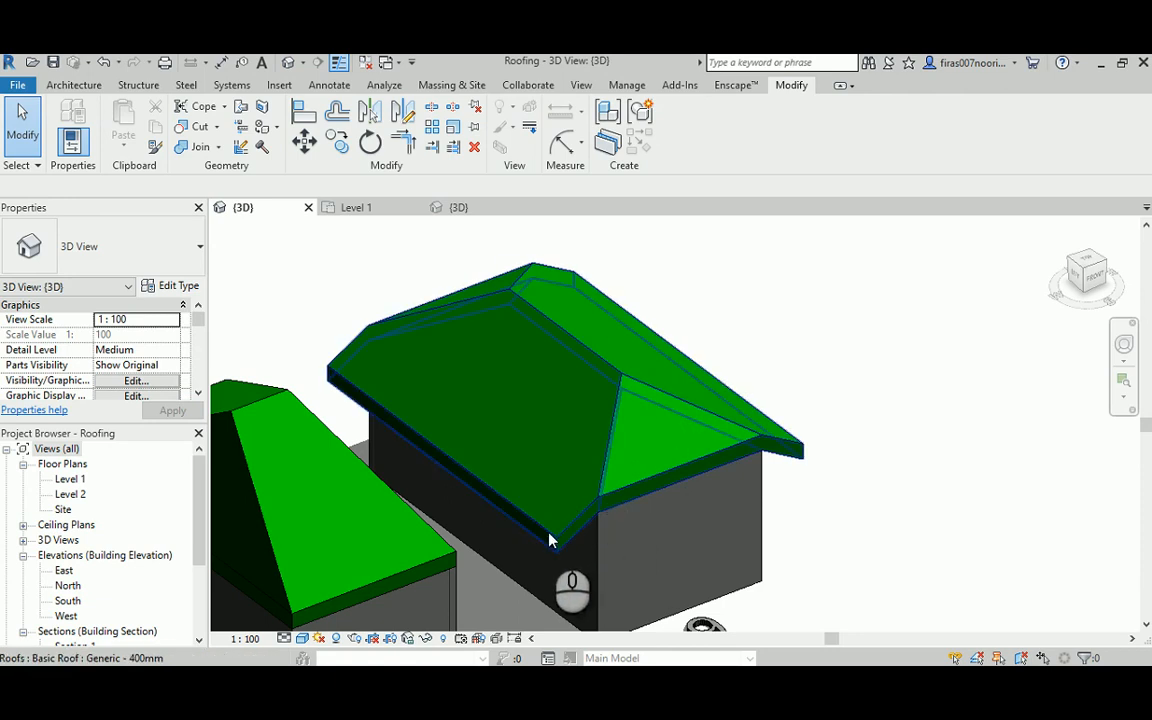
mouse_move(742, 450)
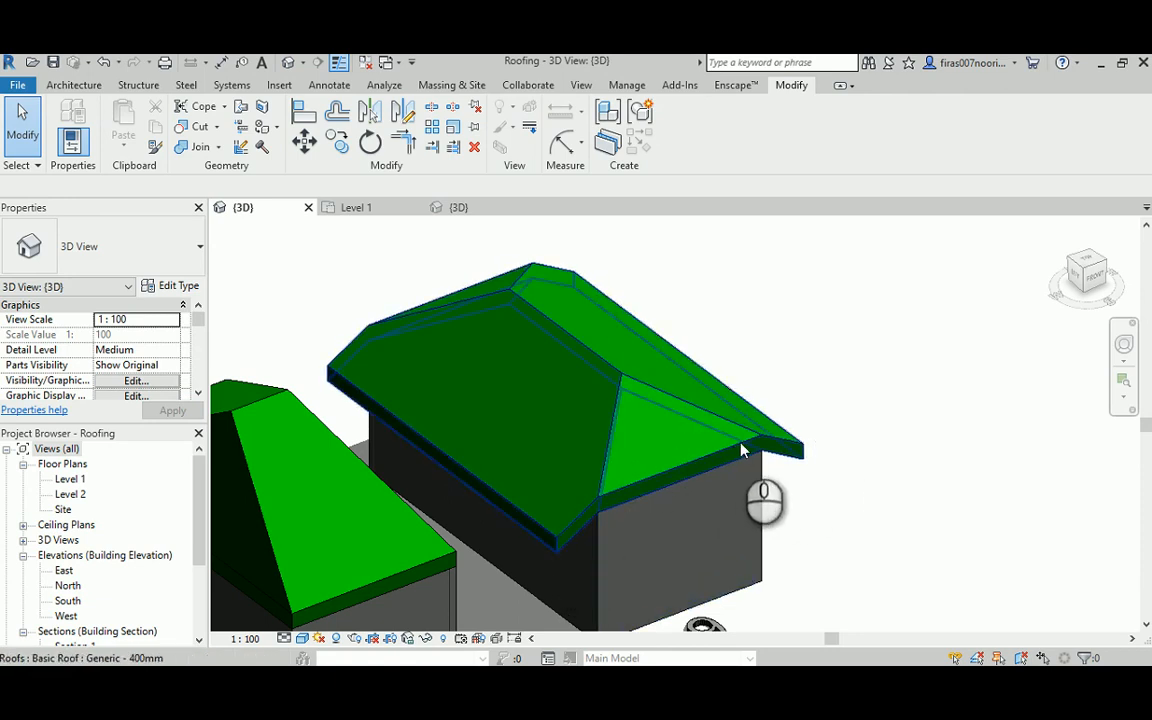
mouse_move(590, 536)
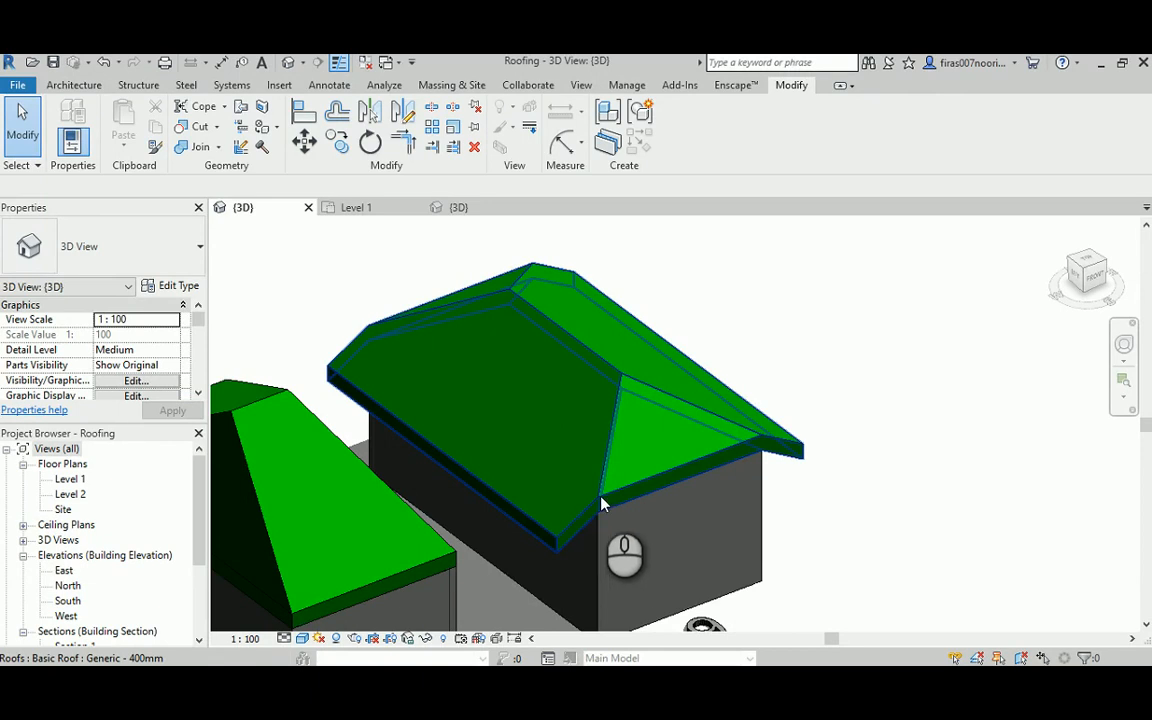
mouse_move(747, 443)
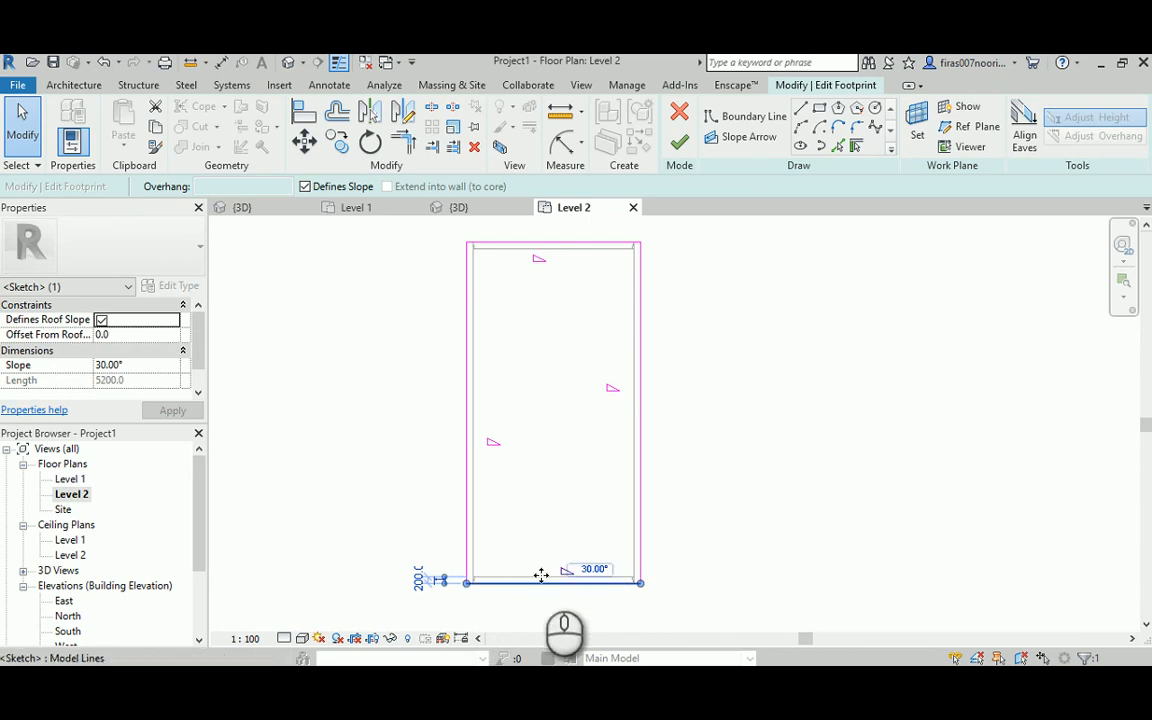
mouse_move(514, 582)
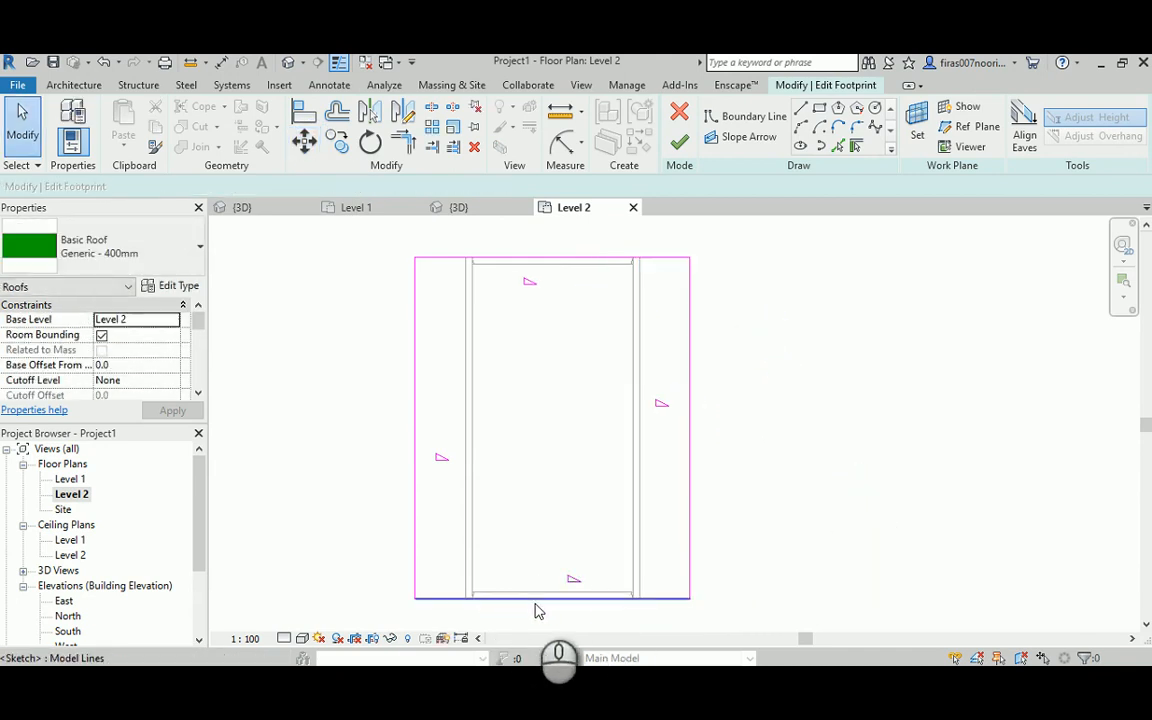
Step: Split the footprint's bottom edge 2000 from the corner and make the four end segments non-sloping
click(550, 598)
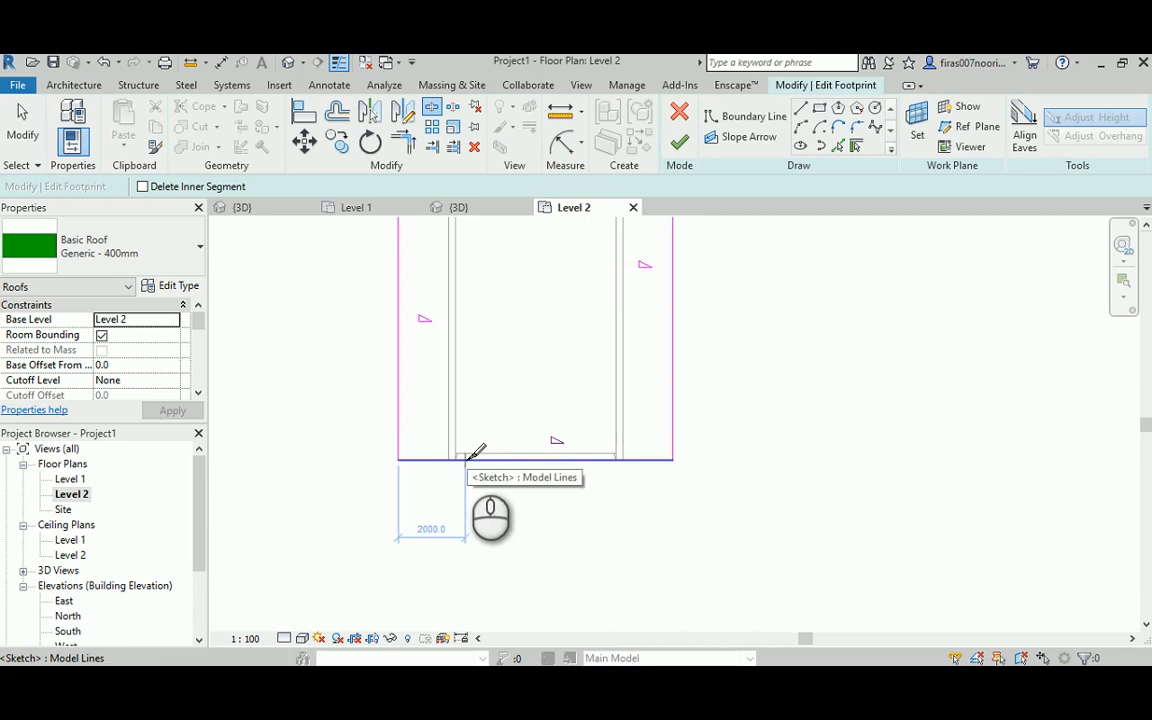
drag(465, 460, 615, 425)
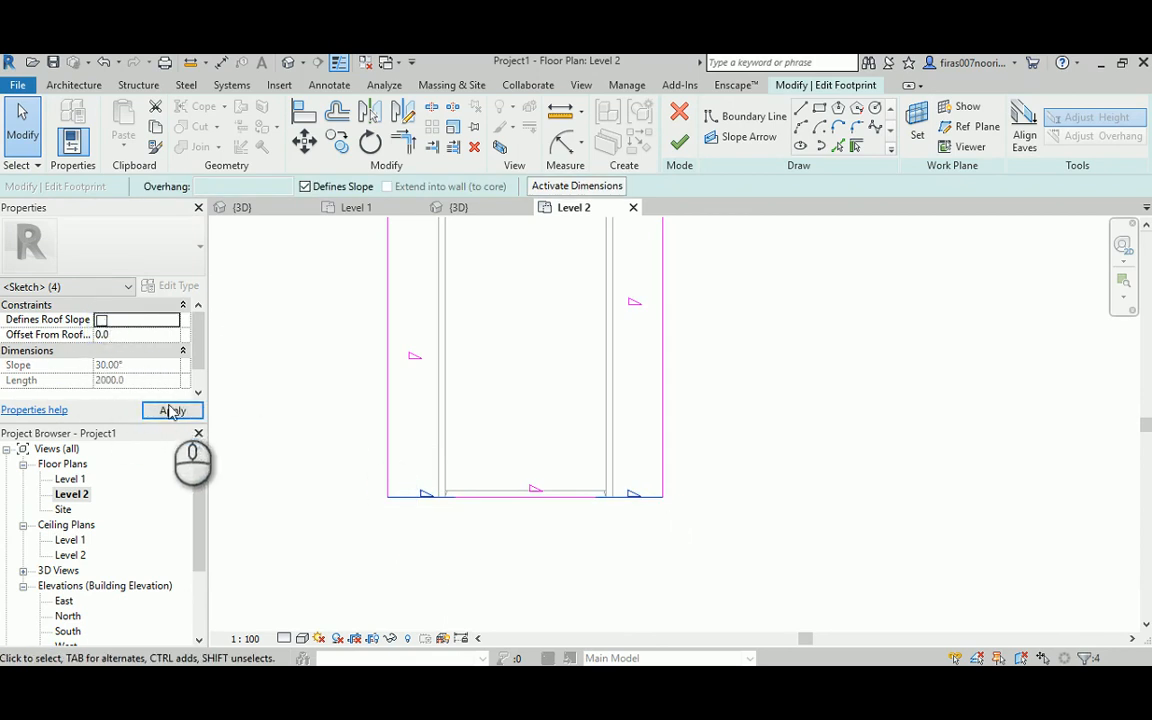
click(172, 410)
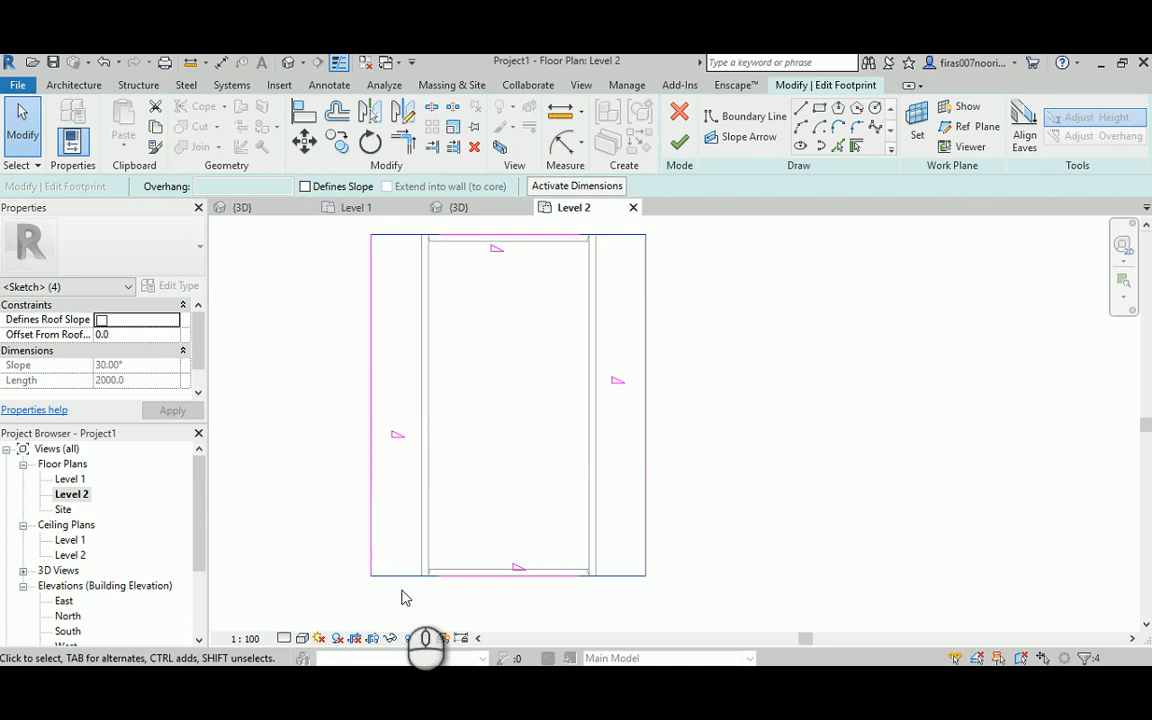
mouse_move(502, 487)
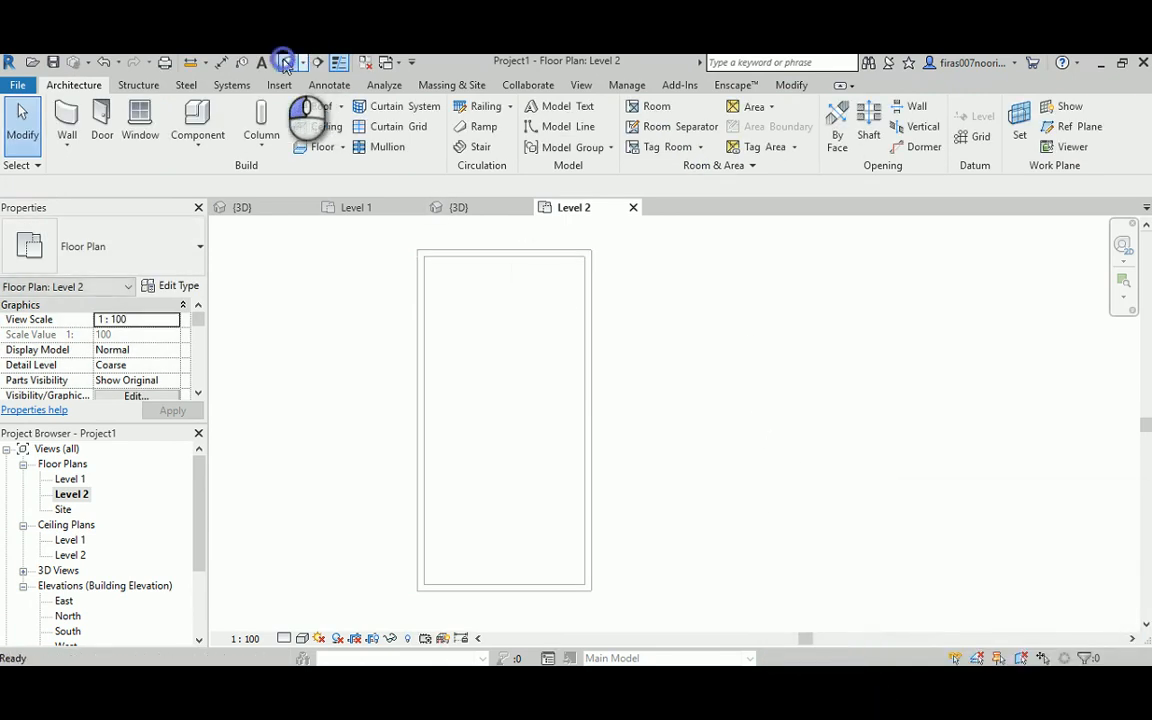
Step: Start a new roof by footprint on the Level 2 floor plan
click(455, 207)
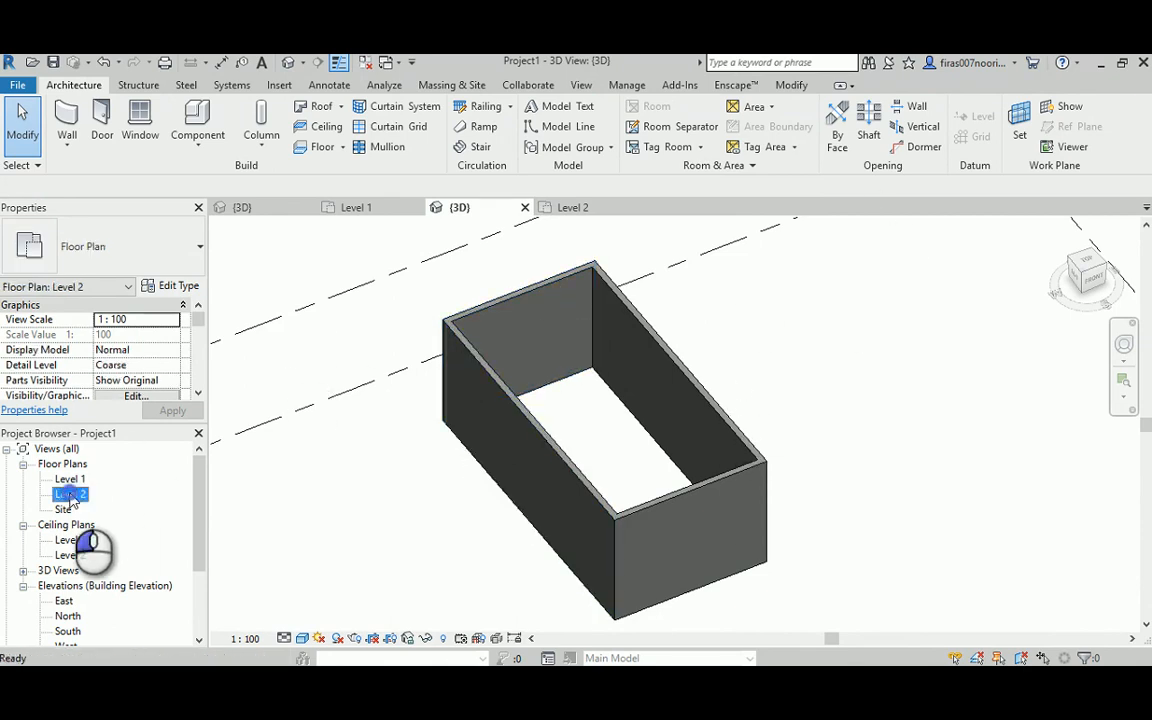
double_click(70, 493)
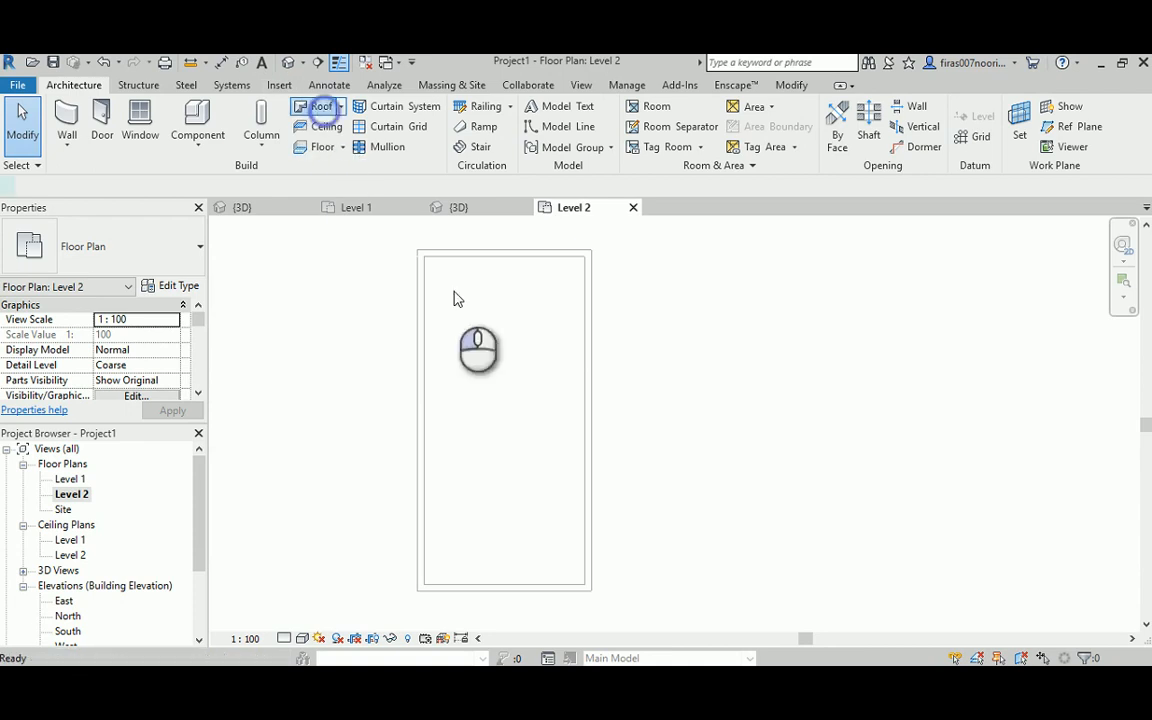
click(303, 107)
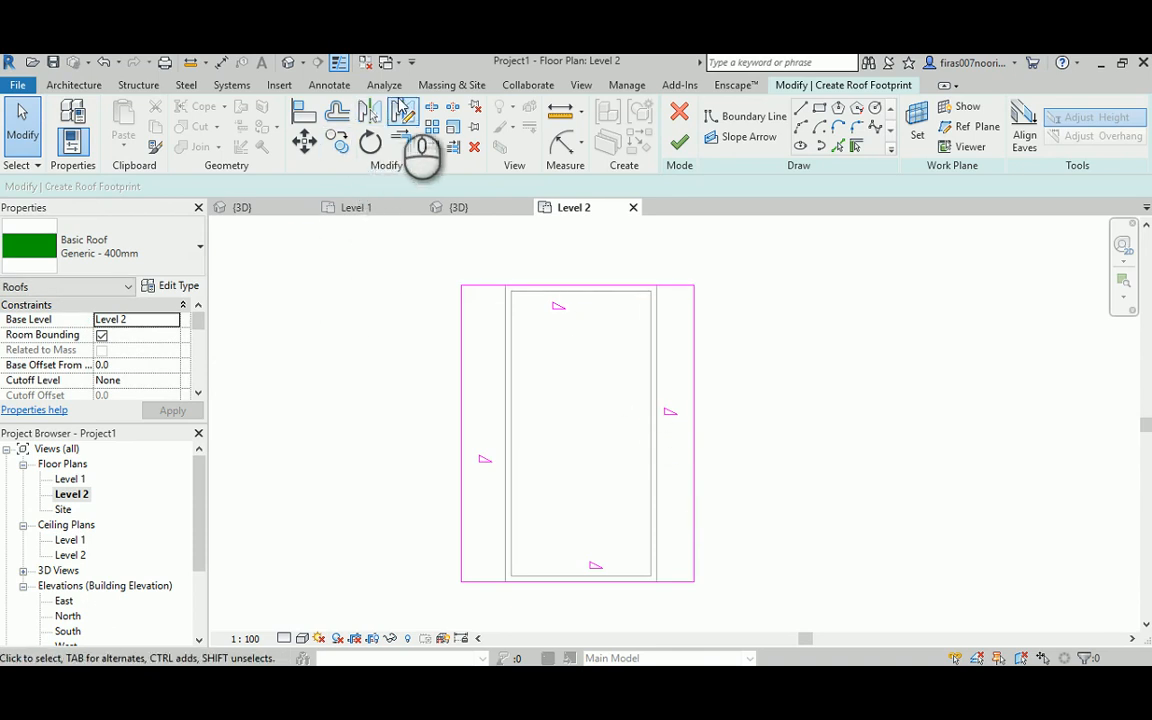
Step: Split the boundary edges and set the four end segments to not define slope
click(429, 107)
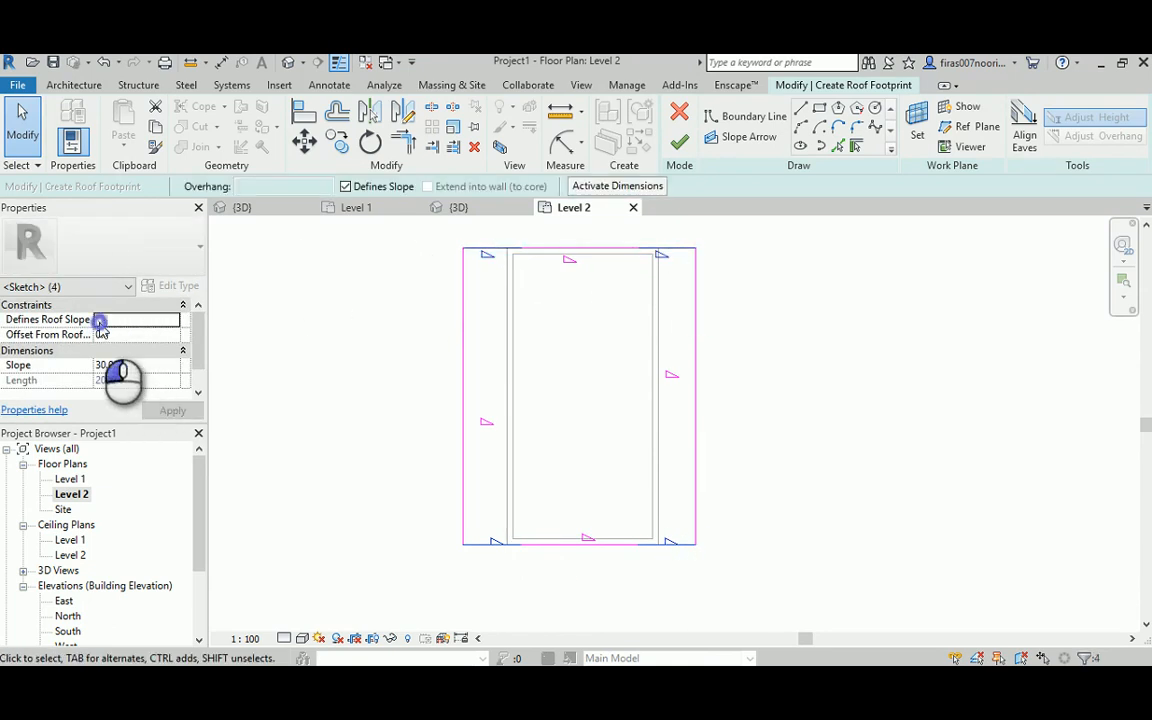
click(172, 410)
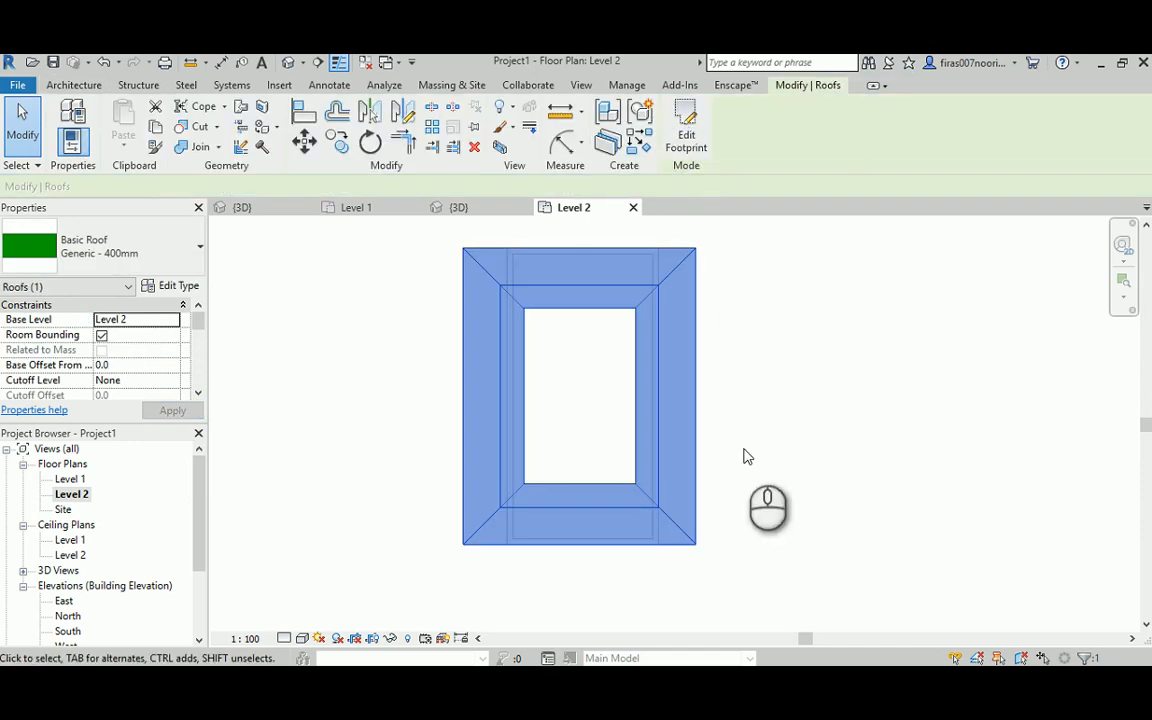
click(458, 207)
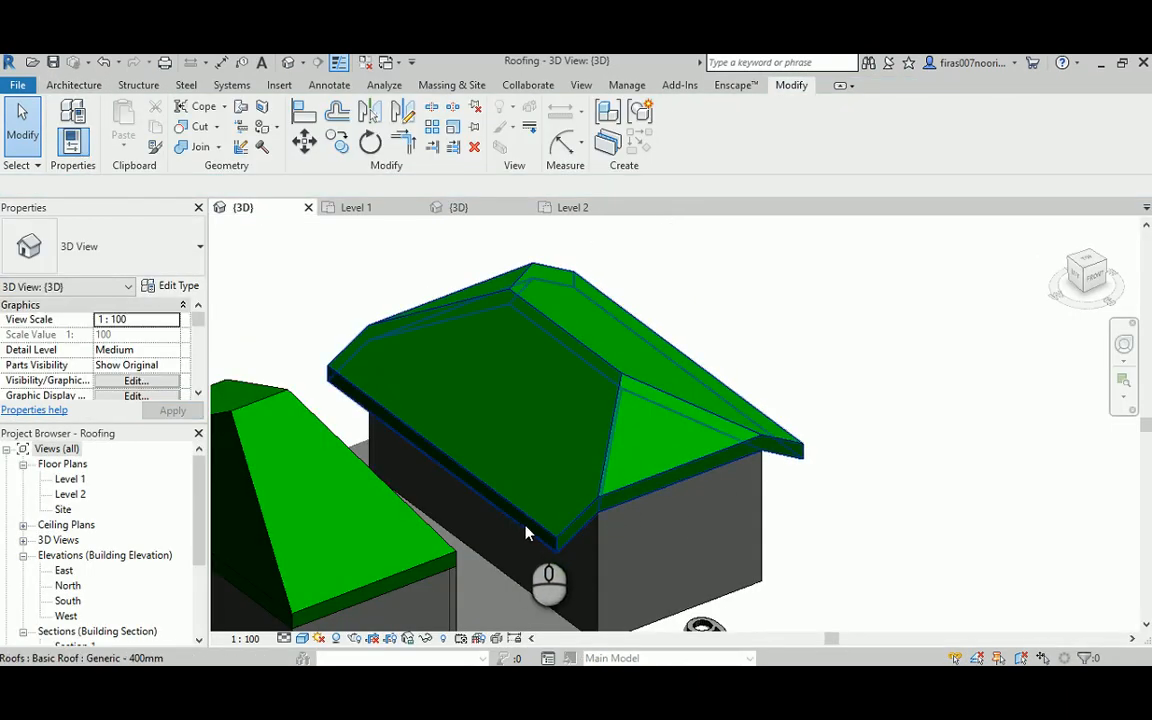
mouse_move(630, 492)
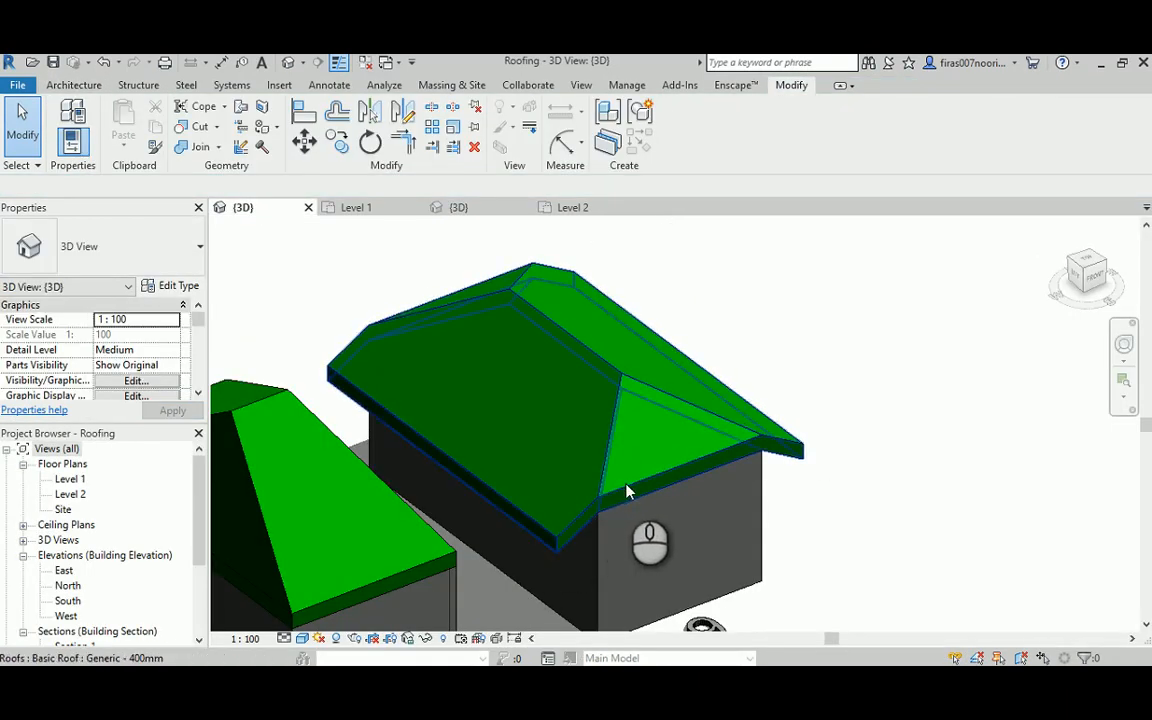
mouse_move(601, 504)
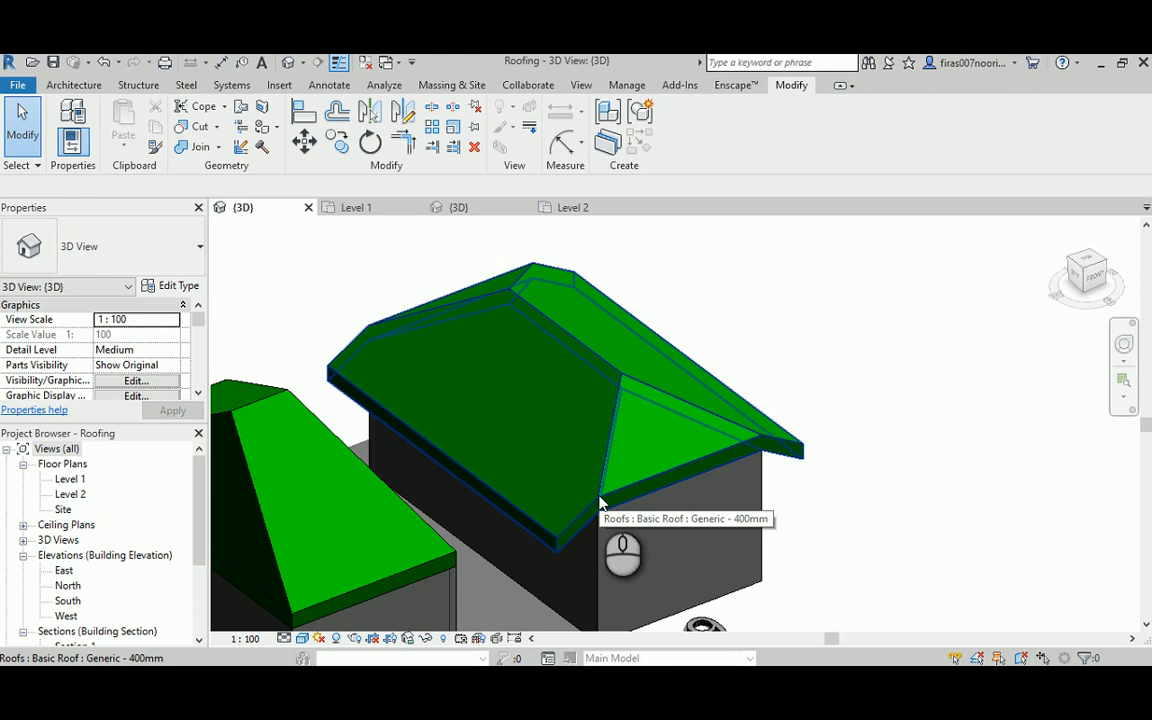
mouse_move(702, 459)
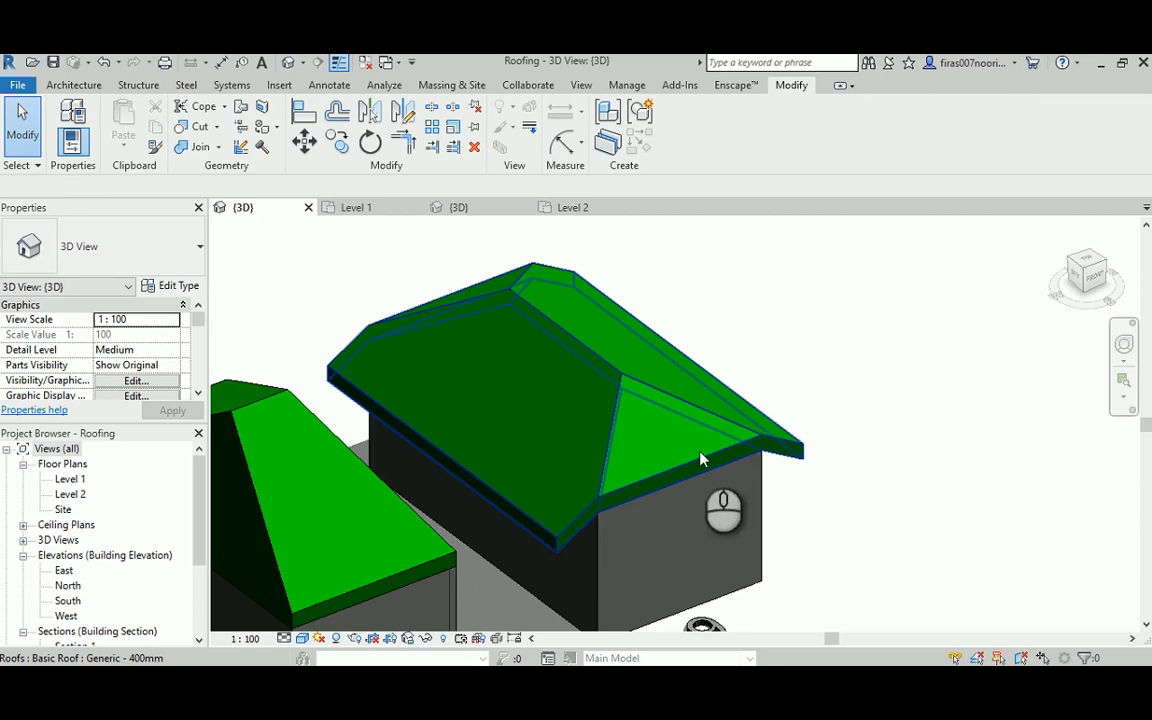
mouse_move(598, 510)
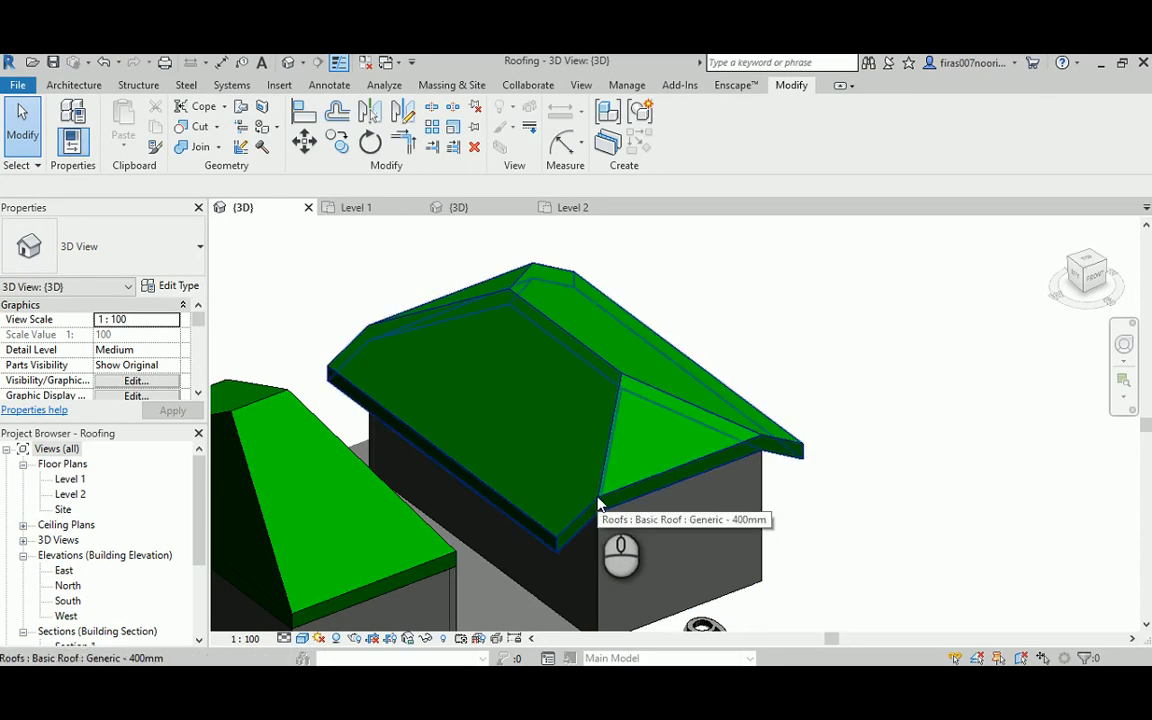
mouse_move(560, 545)
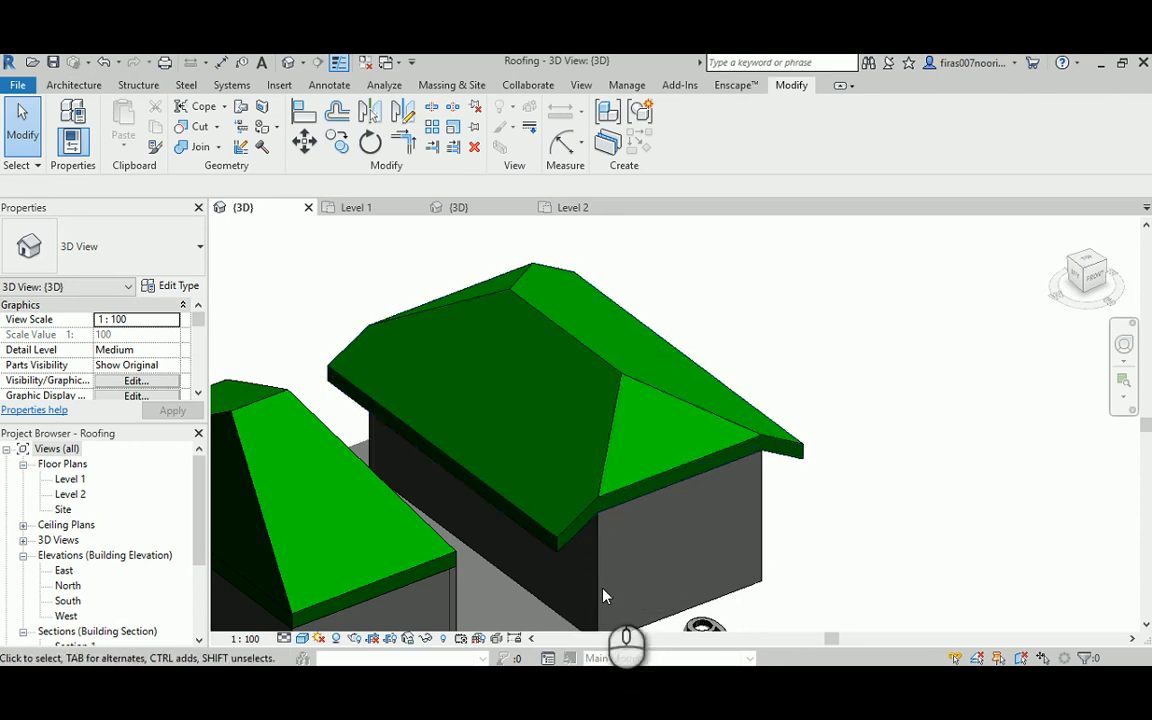
Step: Finish editing the roof footprint in Project1, showing the hipped roof in 3D
click(514, 312)
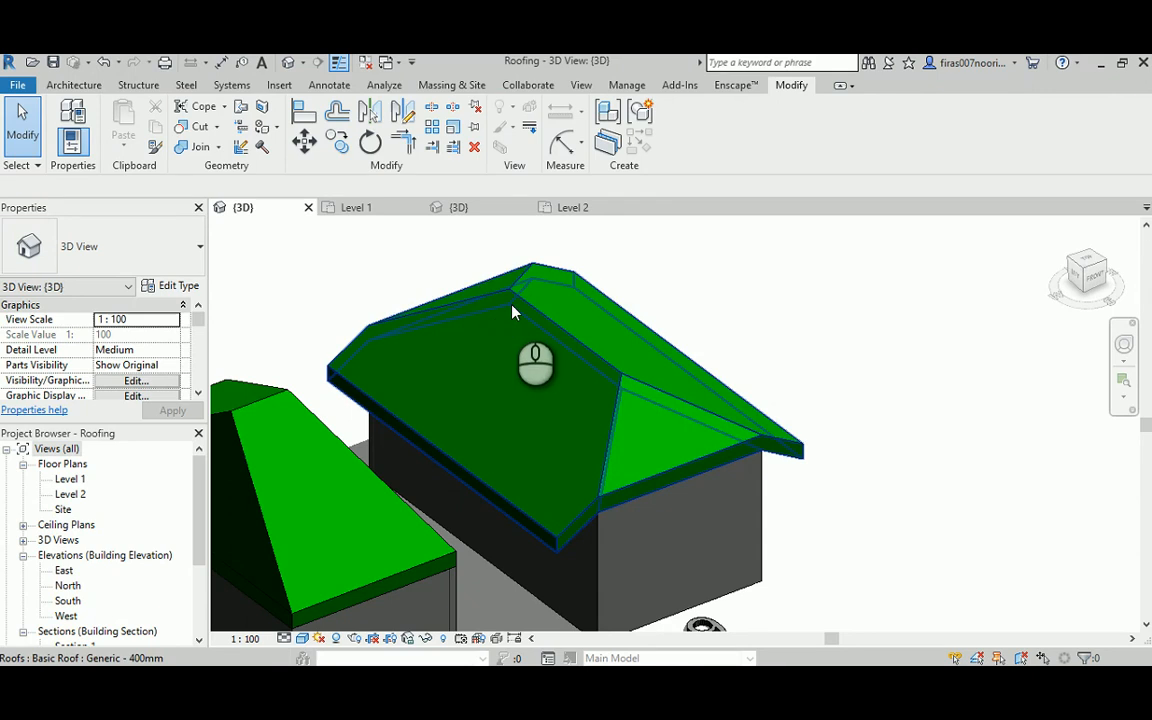
mouse_move(613, 497)
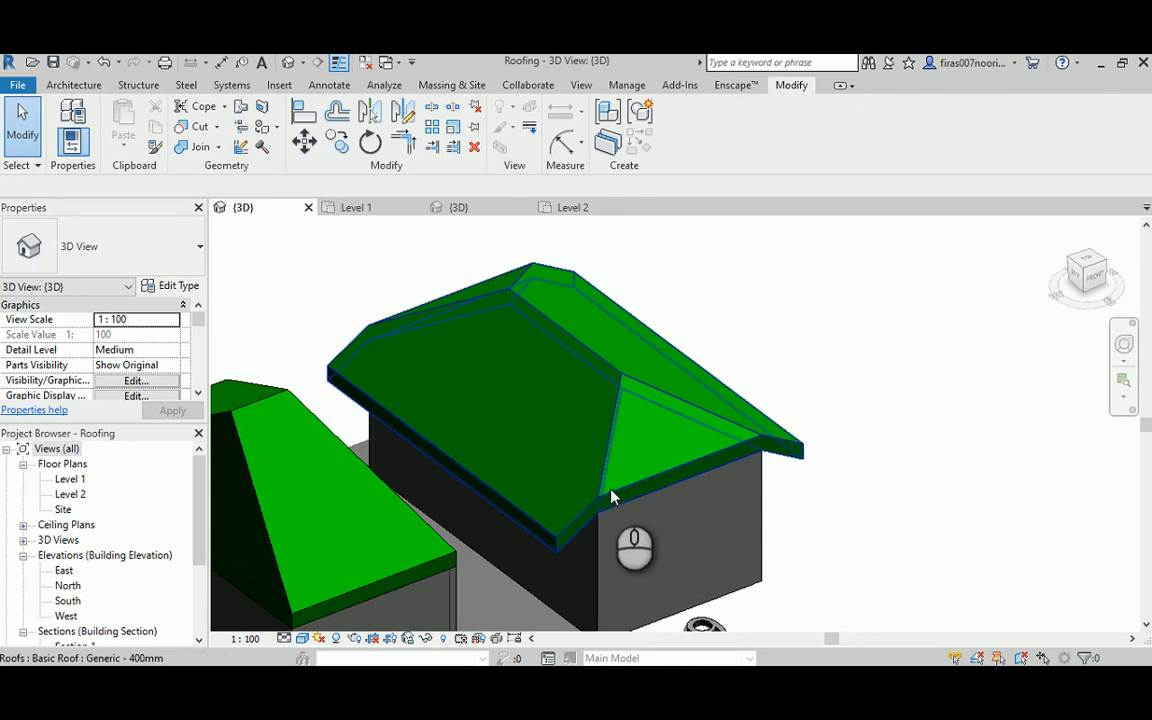
mouse_move(640, 488)
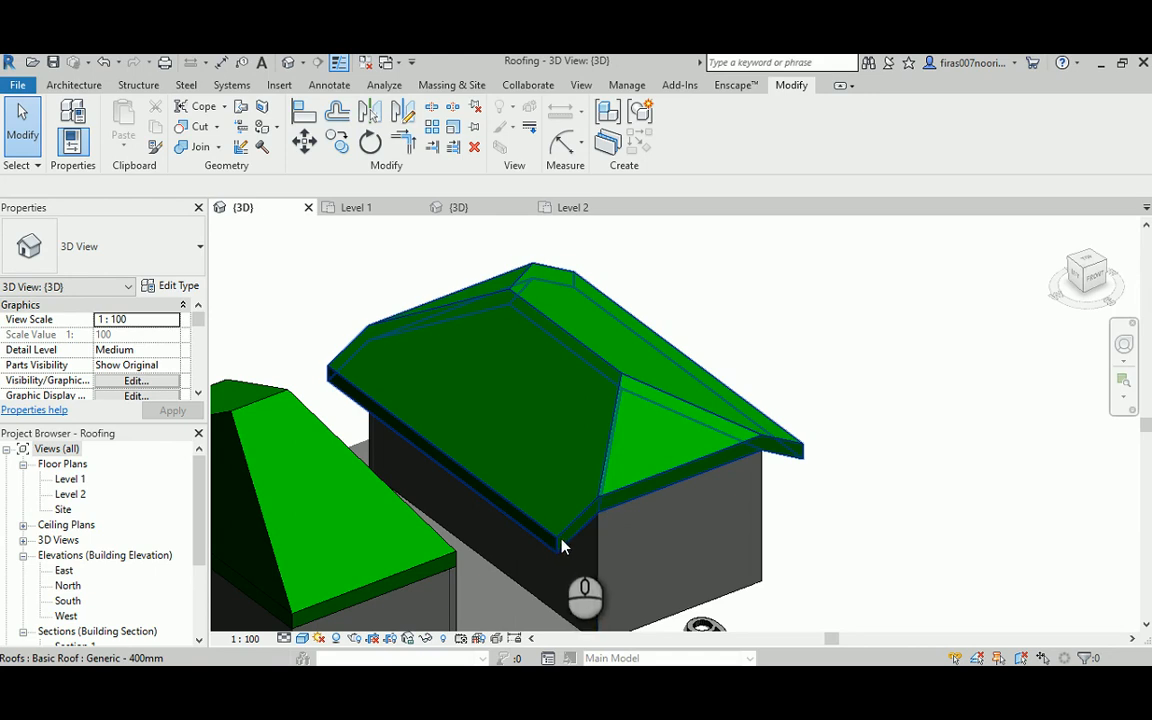
mouse_move(603, 506)
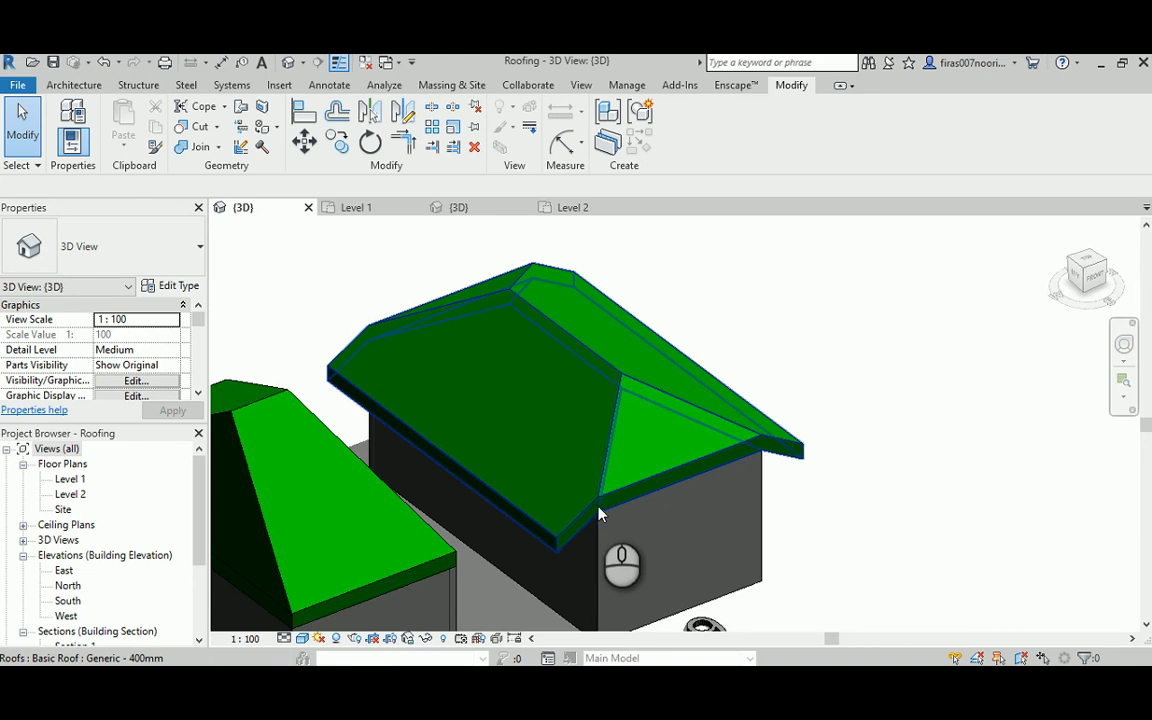
mouse_move(563, 538)
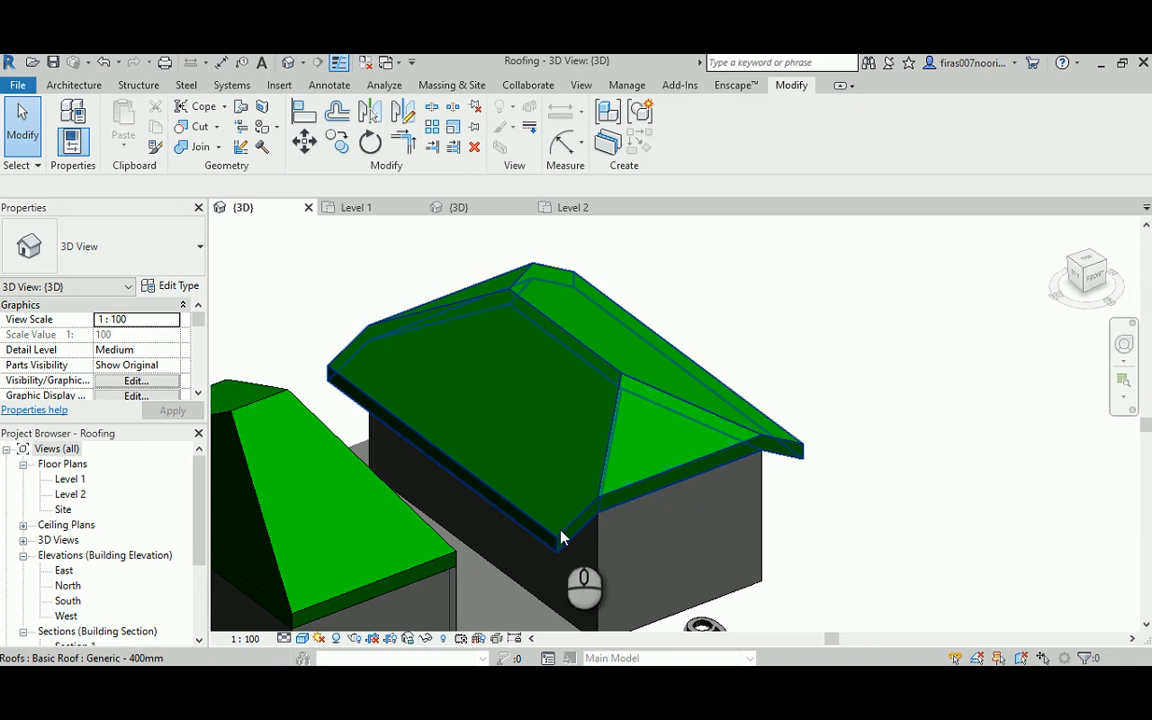
mouse_move(563, 540)
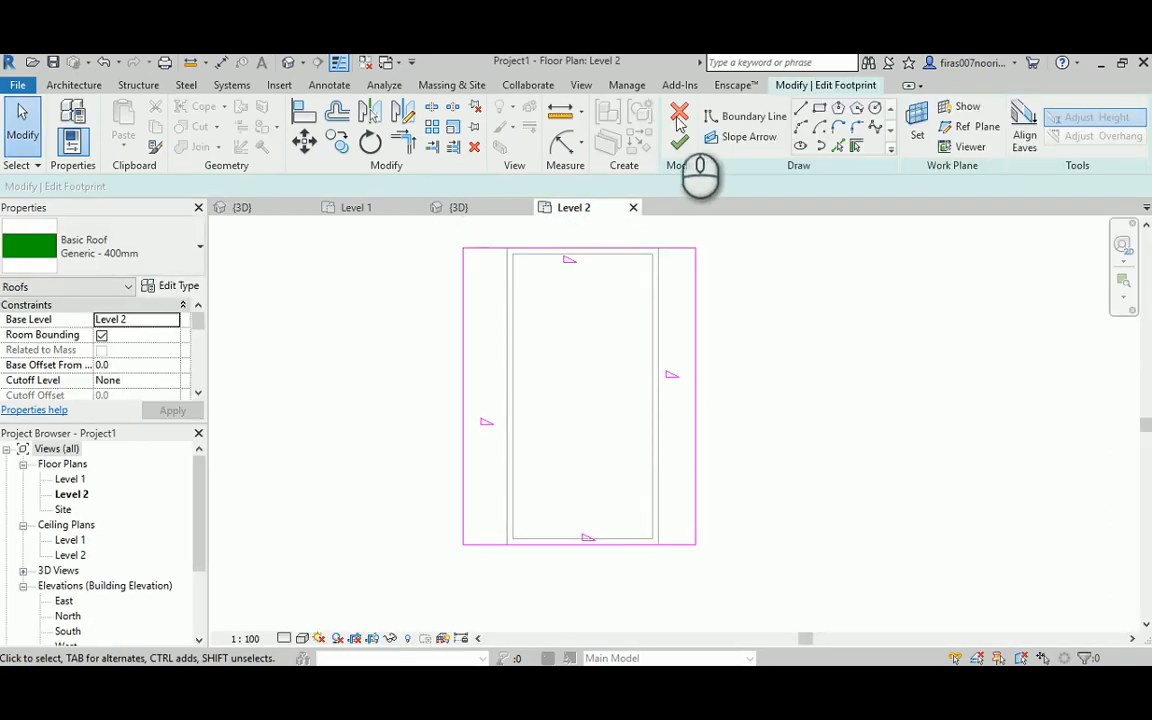
click(679, 137)
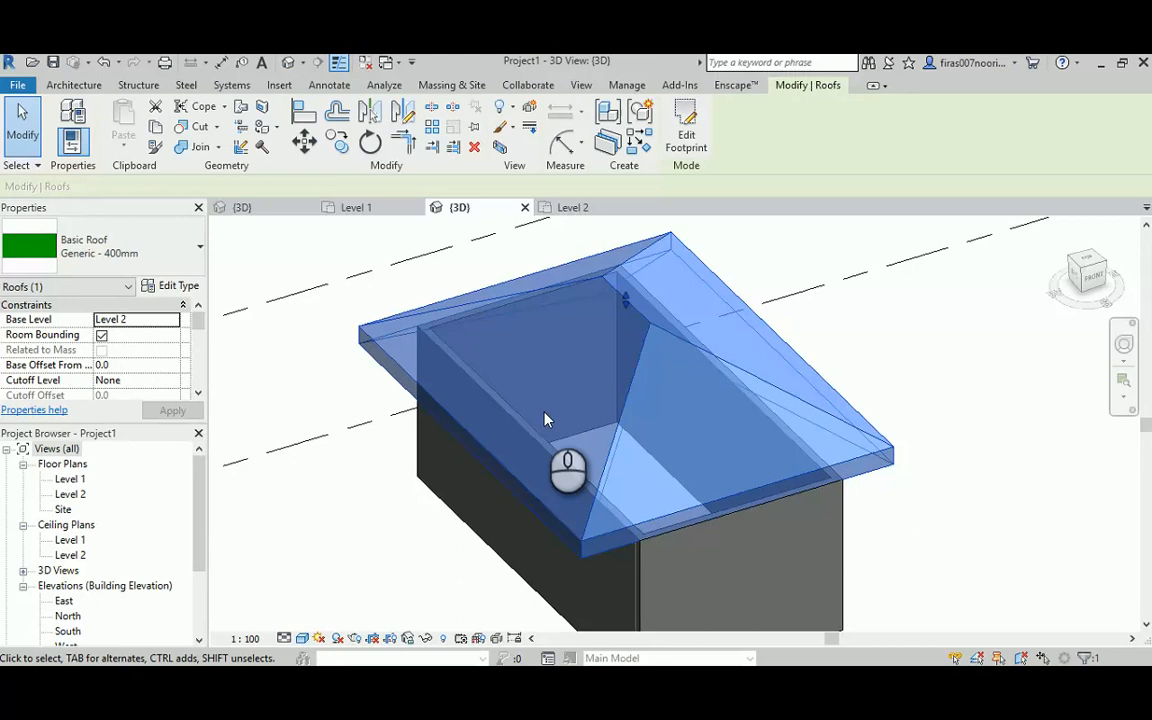
Step: Offset the roof's two end boundary lines 1500 from the roof base and rebuild the roof
click(686, 130)
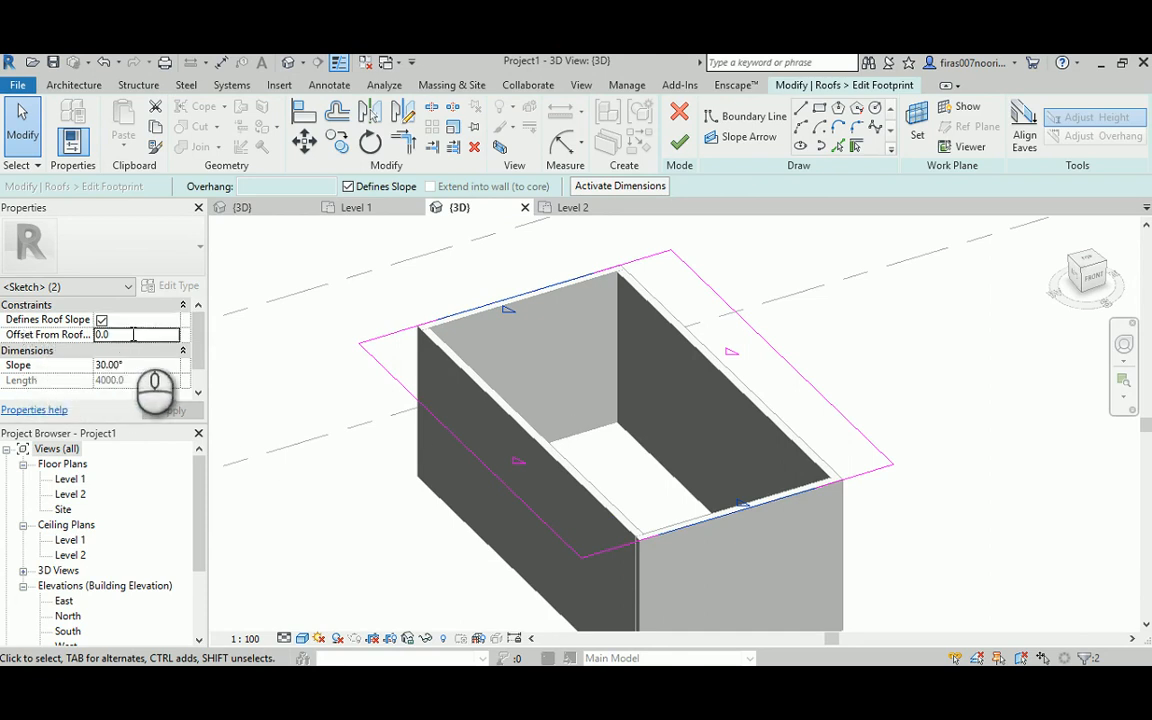
text(1500)
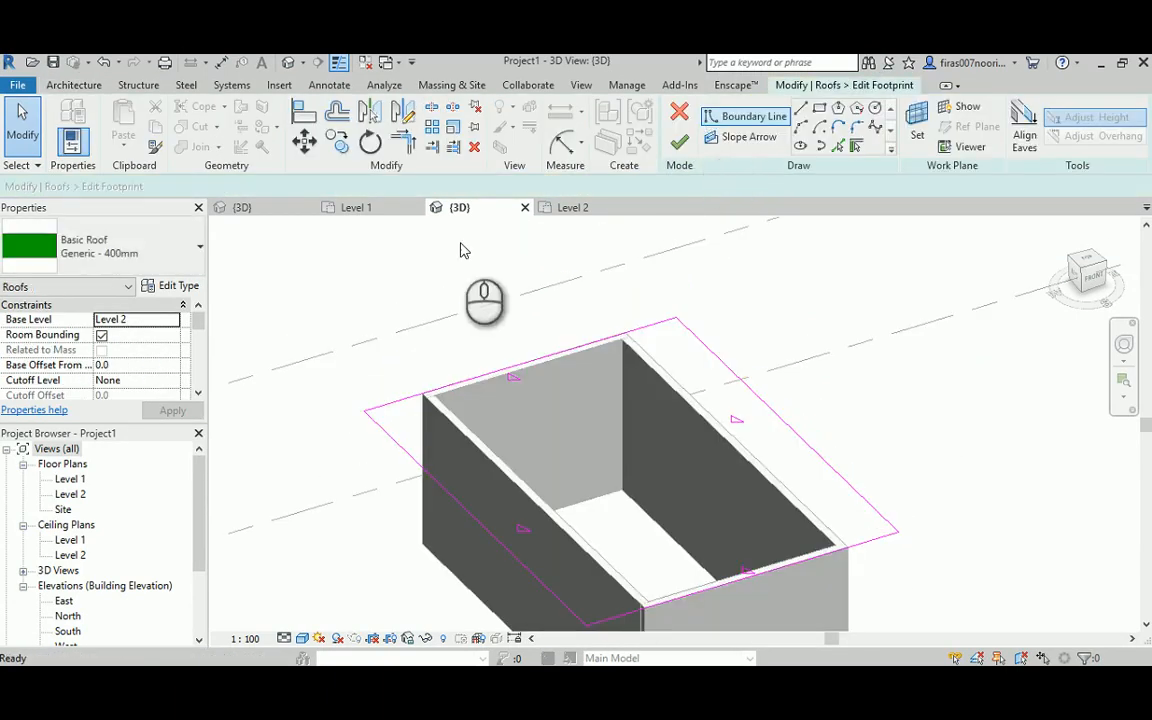
click(550, 358)
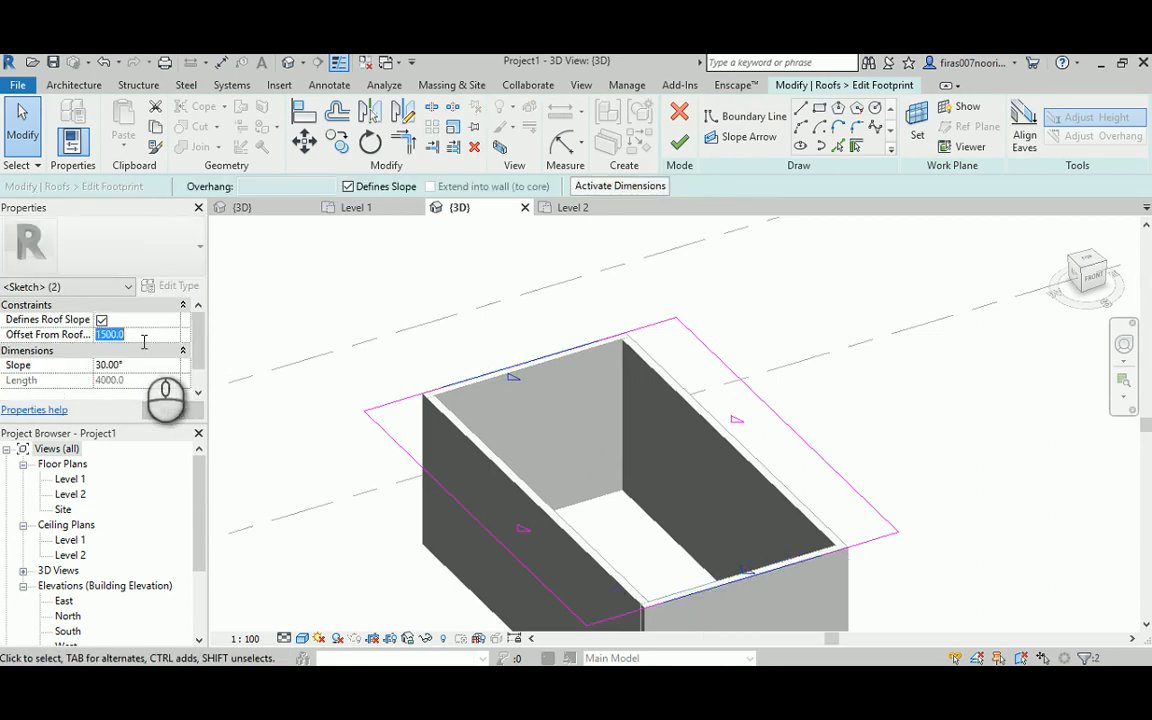
click(172, 410)
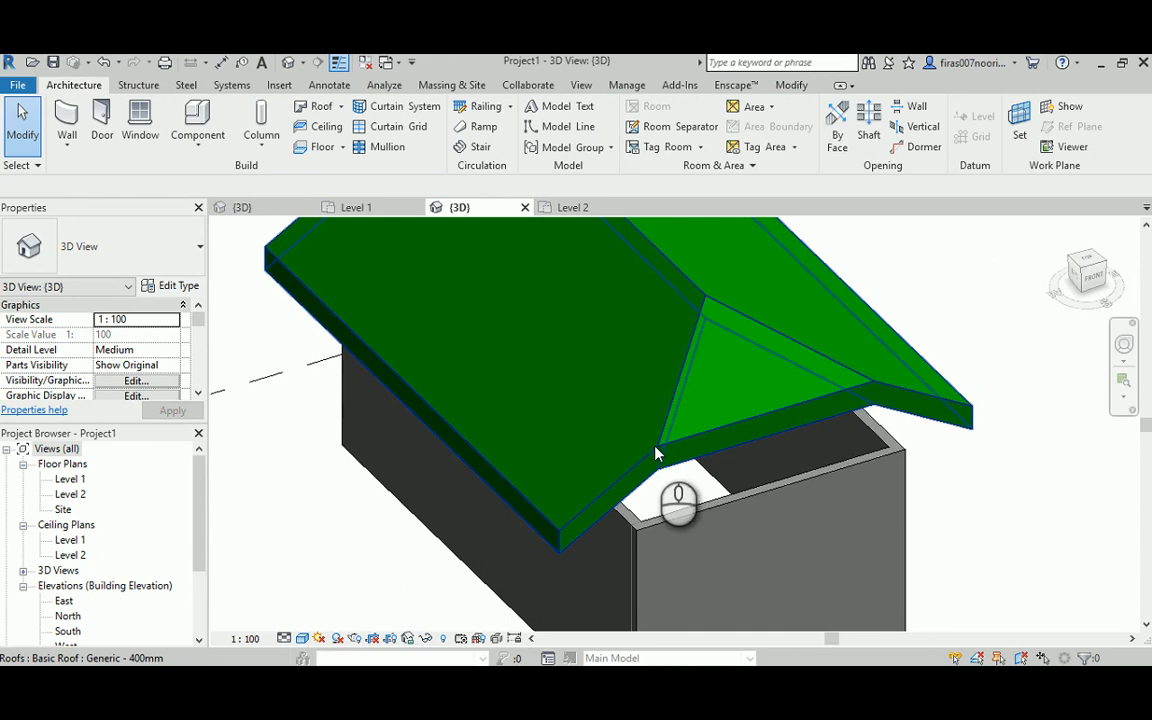
Step: Open the North elevation view from the Project Browser
double_click(64, 615)
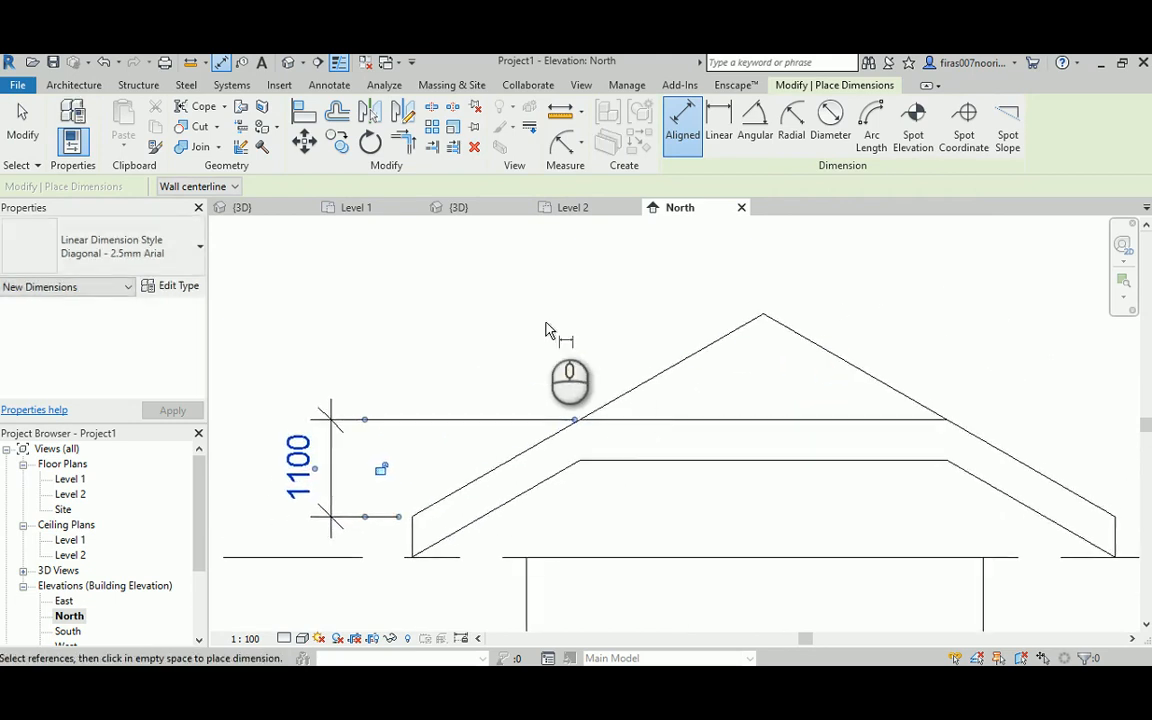
mouse_move(667, 432)
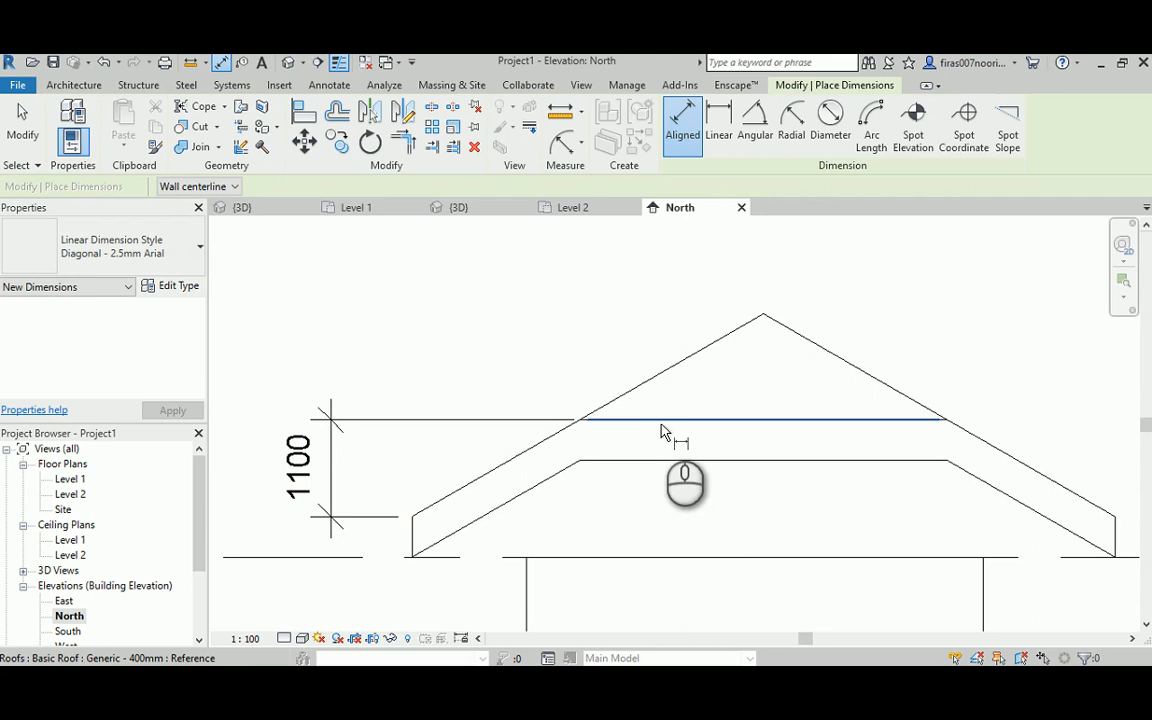
mouse_move(894, 428)
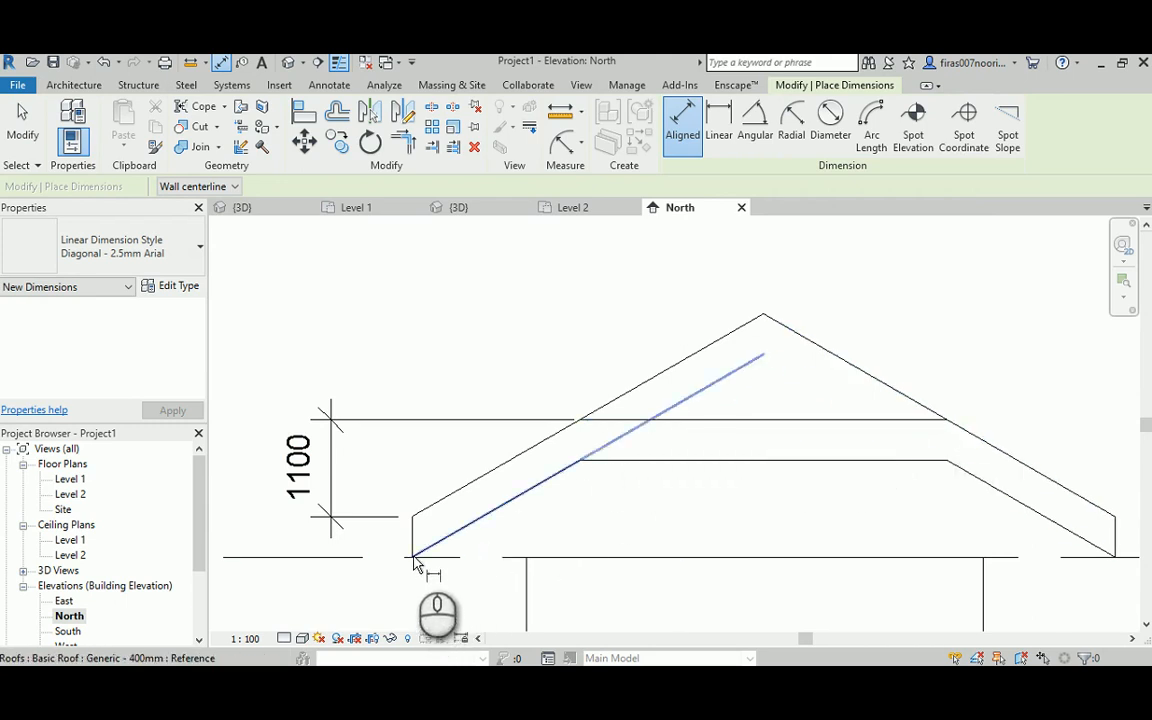
mouse_move(415, 525)
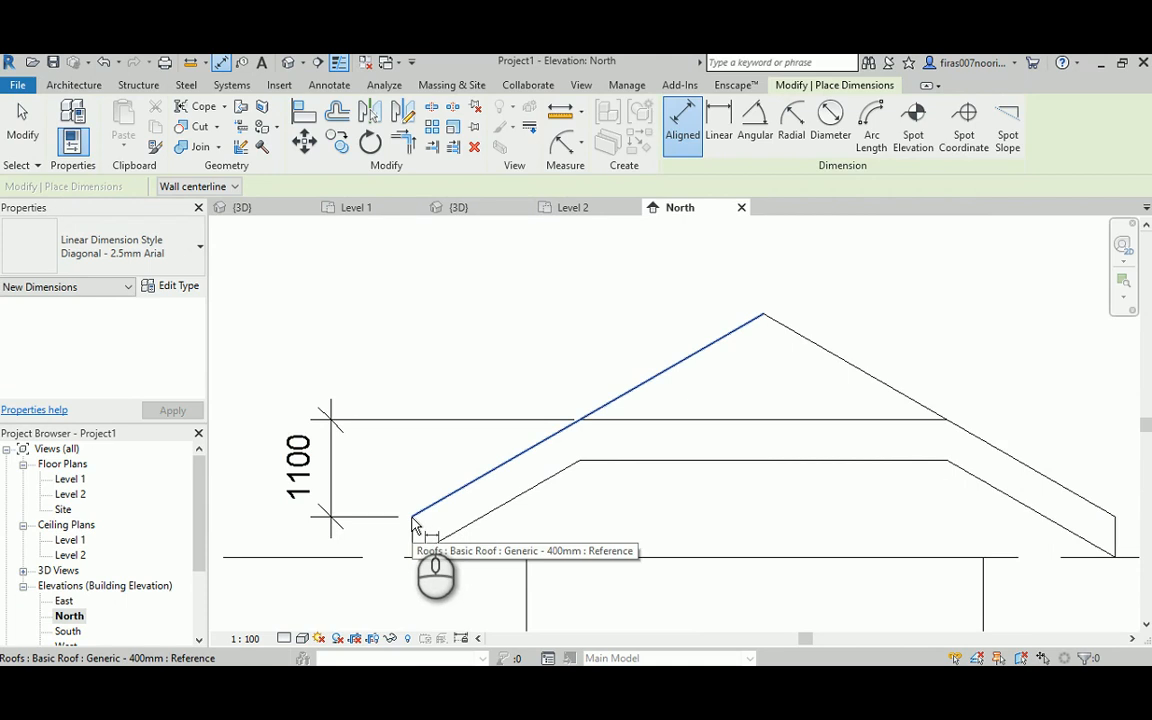
mouse_move(640, 428)
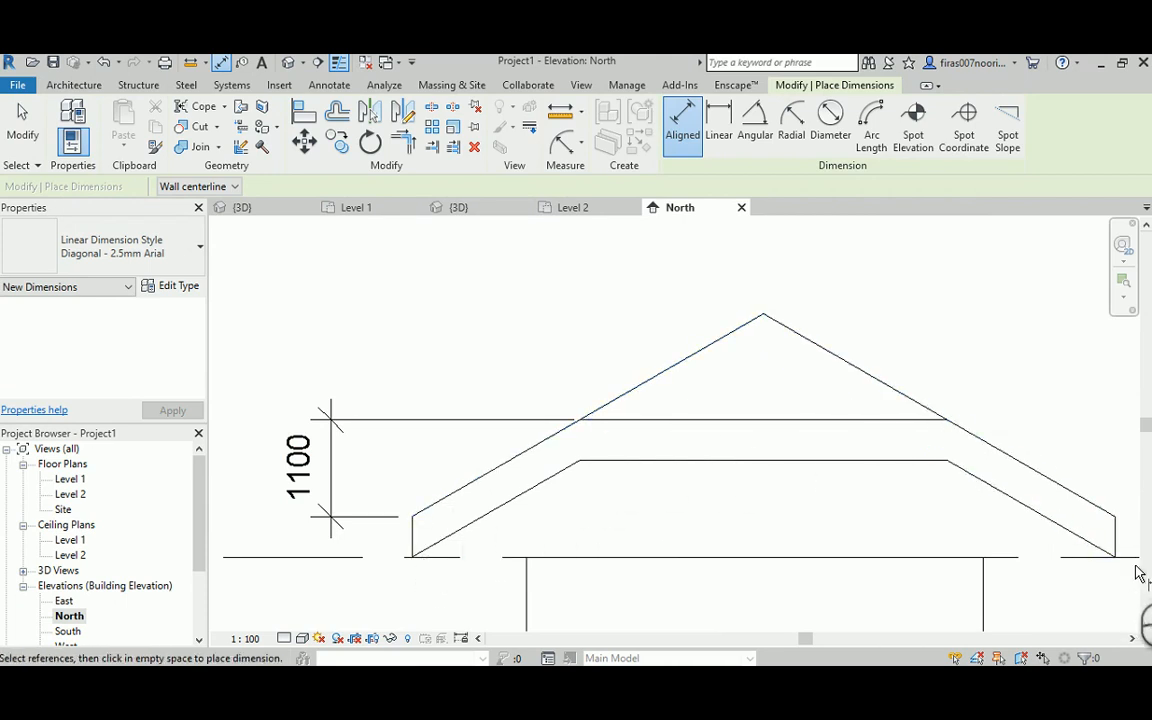
Step: Orbit Project1's reshaped roof in 3D, then return to the Roofing examples' 3D view
click(459, 207)
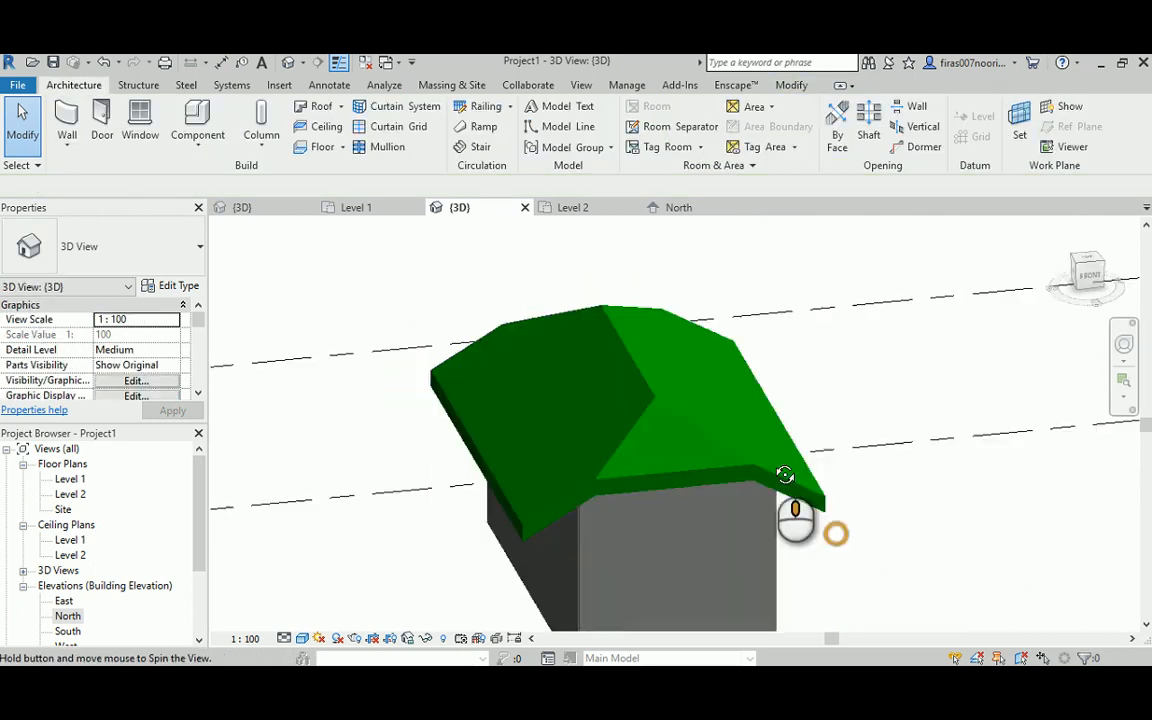
drag(785, 475, 840, 480)
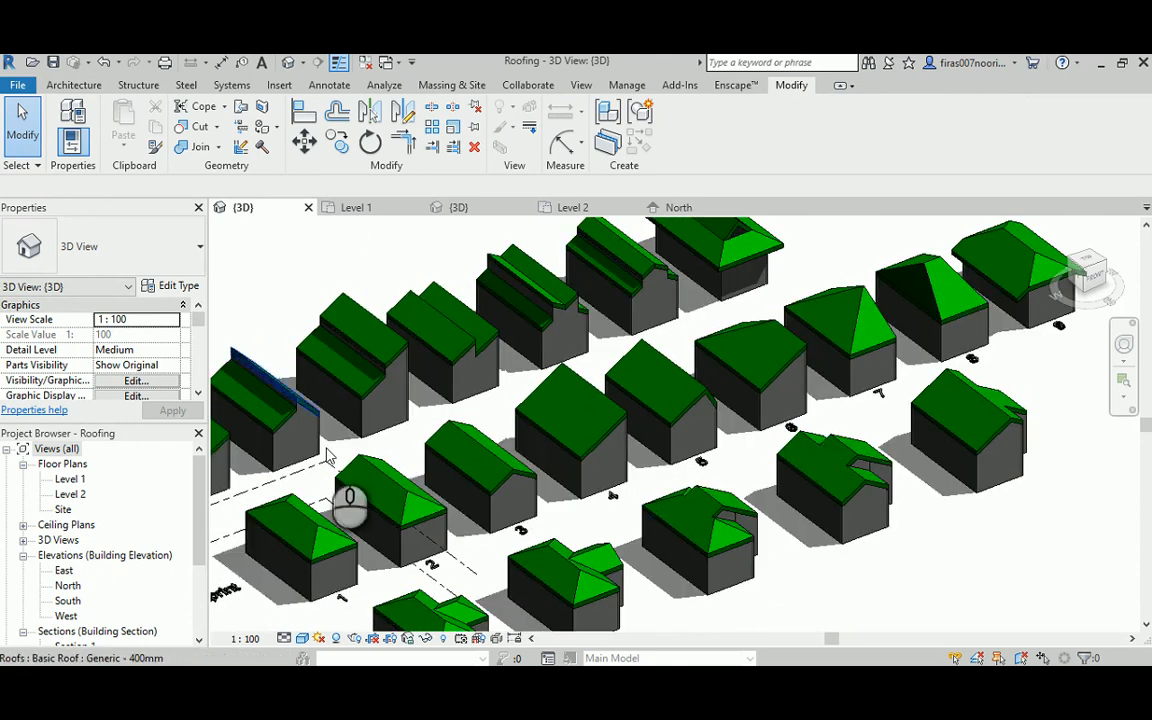
click(320, 555)
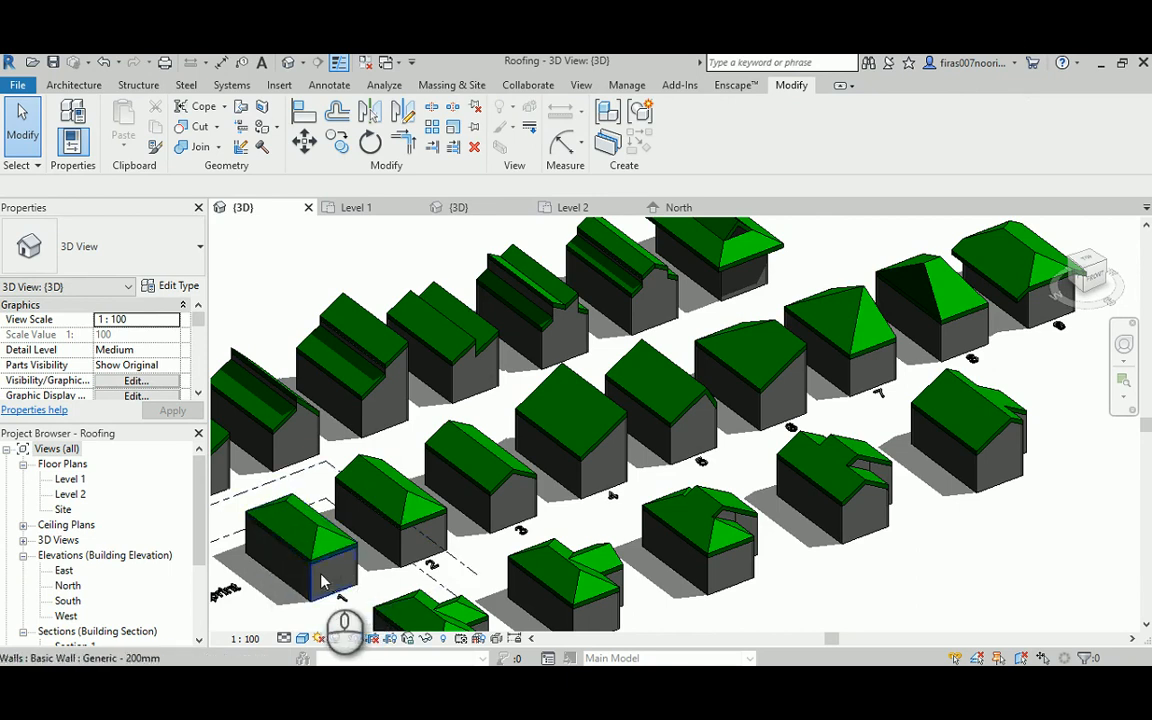